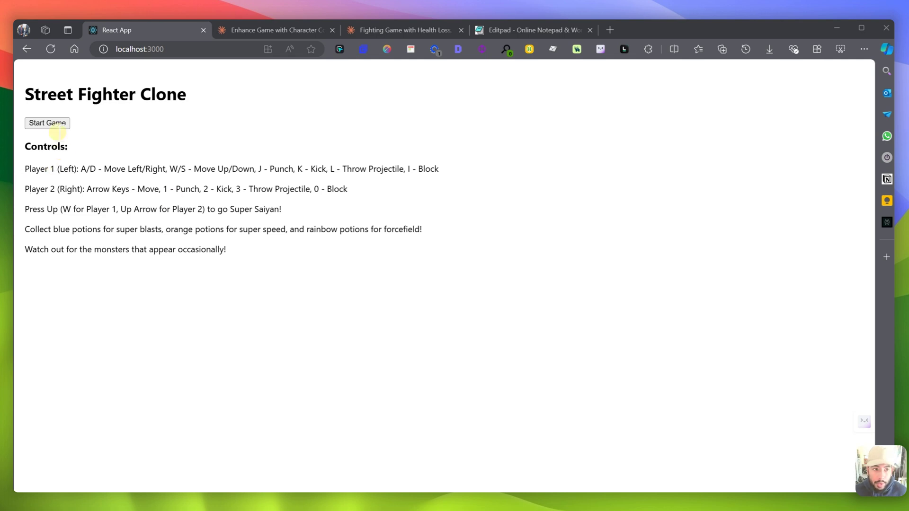
Play a Street Fighter Clone match, win it and start a second match from the start screen.
{"action": "left_click", "coordinate": [47, 123]}
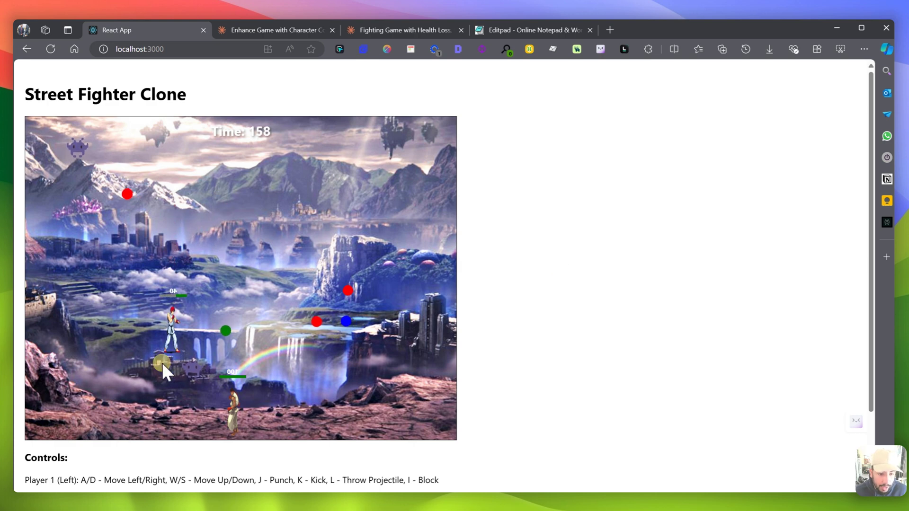
{"action": "key", "text": "F11"}
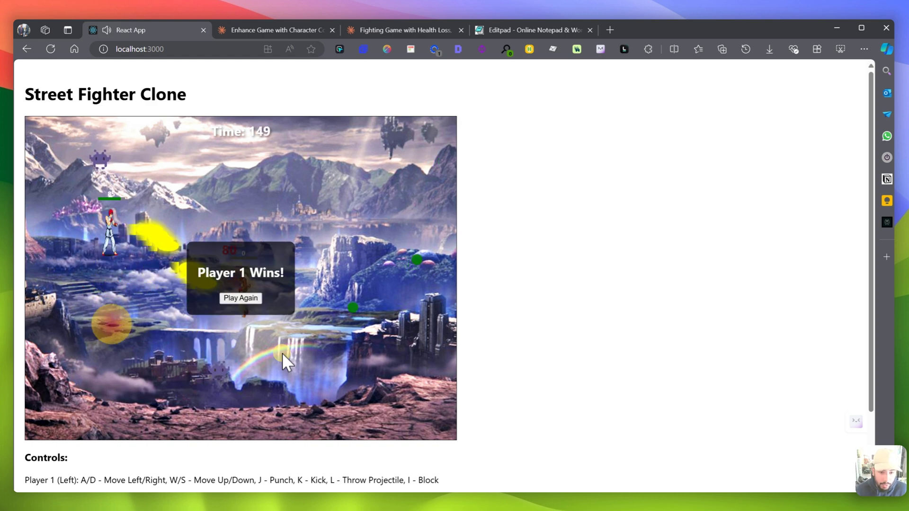
{"action": "left_click", "coordinate": [240, 297]}
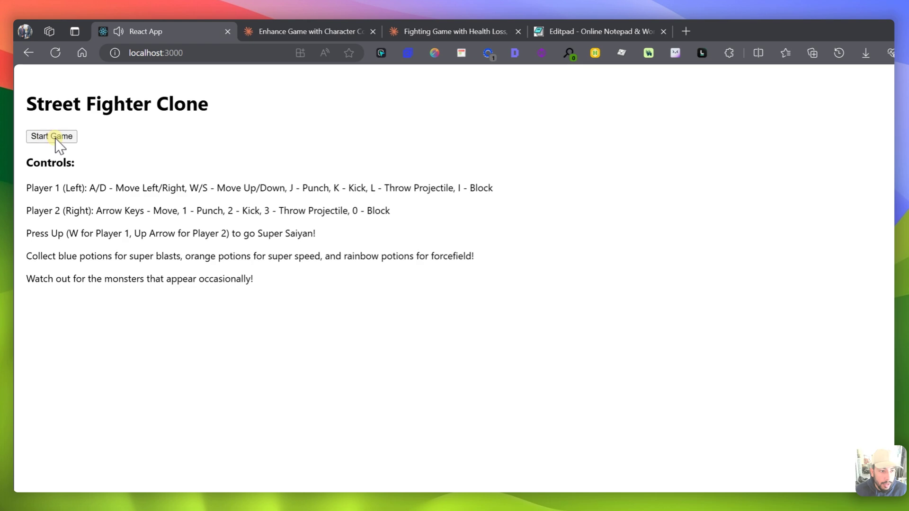
{"action": "left_click", "coordinate": [51, 136]}
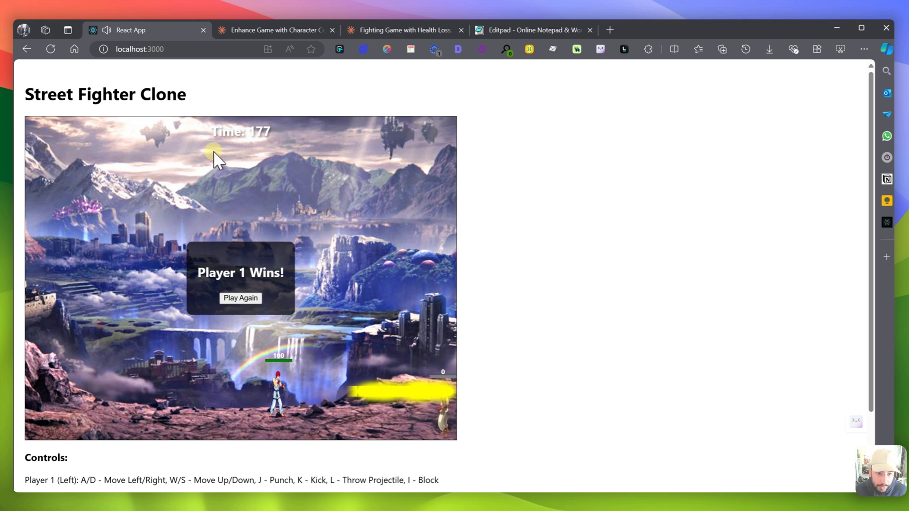
{"action": "mouse_move", "coordinate": [208, 169]}
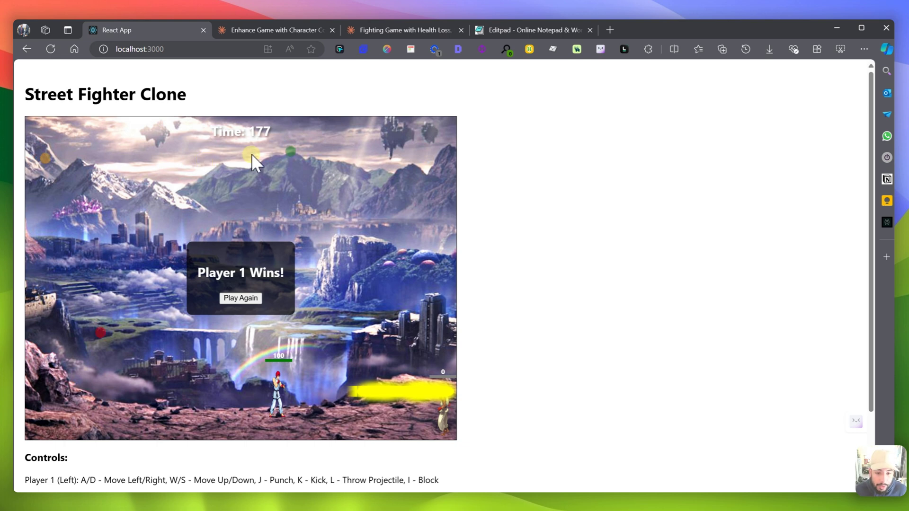
{"action": "mouse_move", "coordinate": [272, 158]}
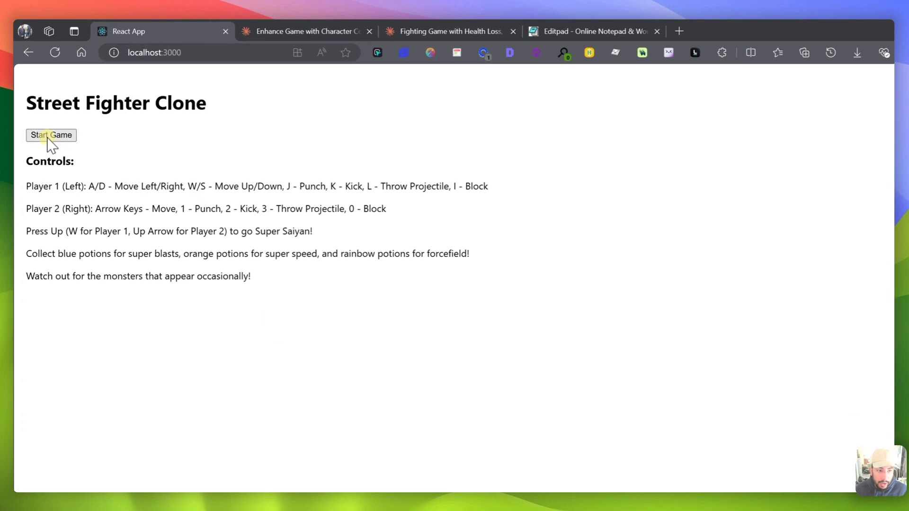
Start a third round of the game, then move to a new Claude chat page.
{"action": "left_click", "coordinate": [50, 135]}
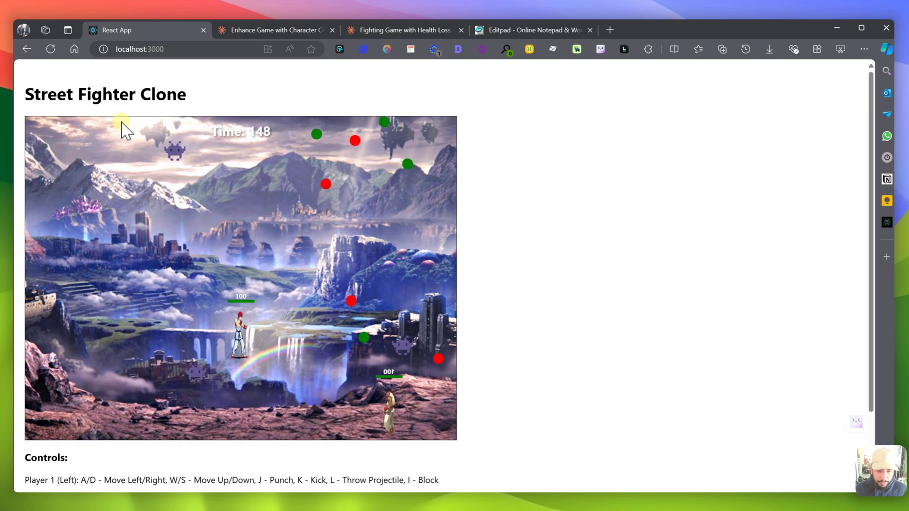
{"action": "mouse_move", "coordinate": [197, 66]}
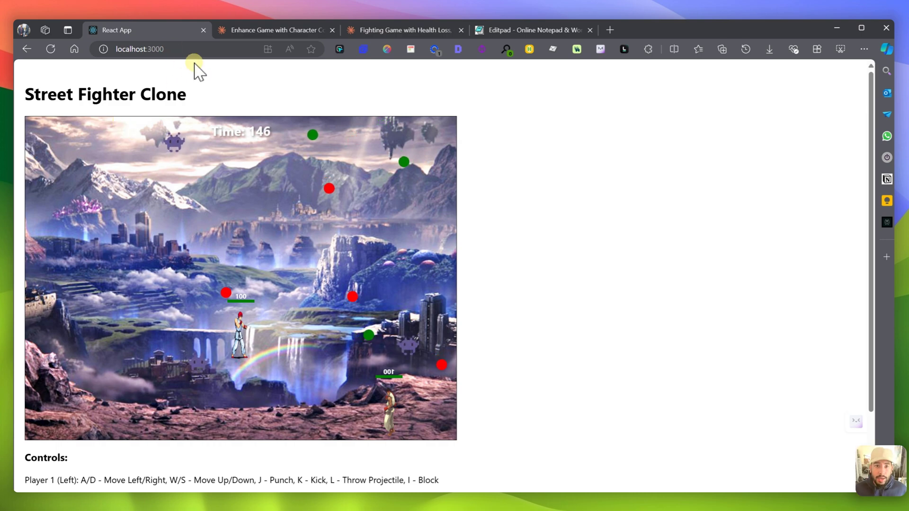
{"action": "left_click", "coordinate": [272, 29]}
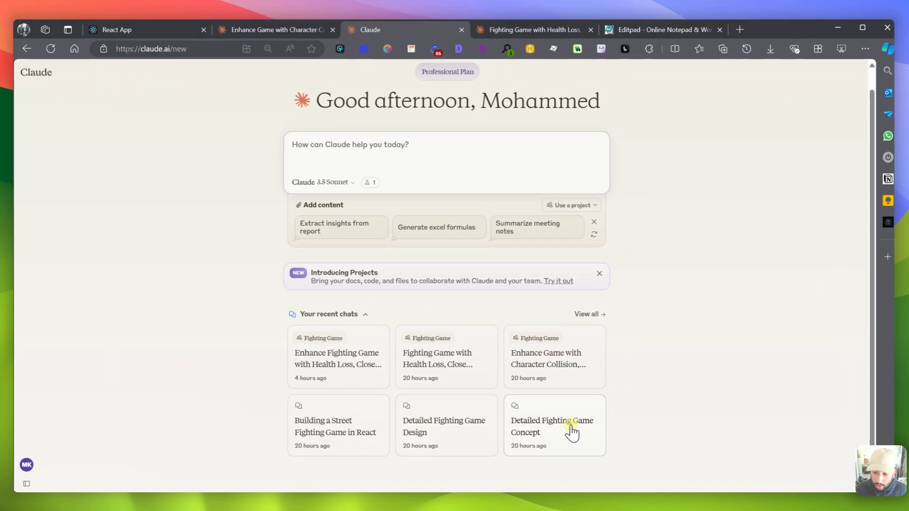
Review the Detailed Fighting Game Concept chat down to its keyboard control mapping.
{"action": "left_click", "coordinate": [551, 426]}
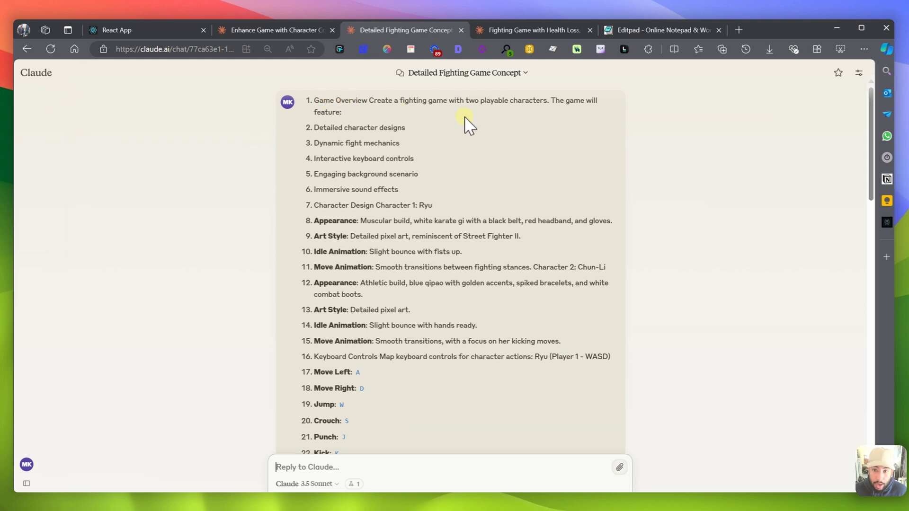
{"action": "mouse_move", "coordinate": [377, 123]}
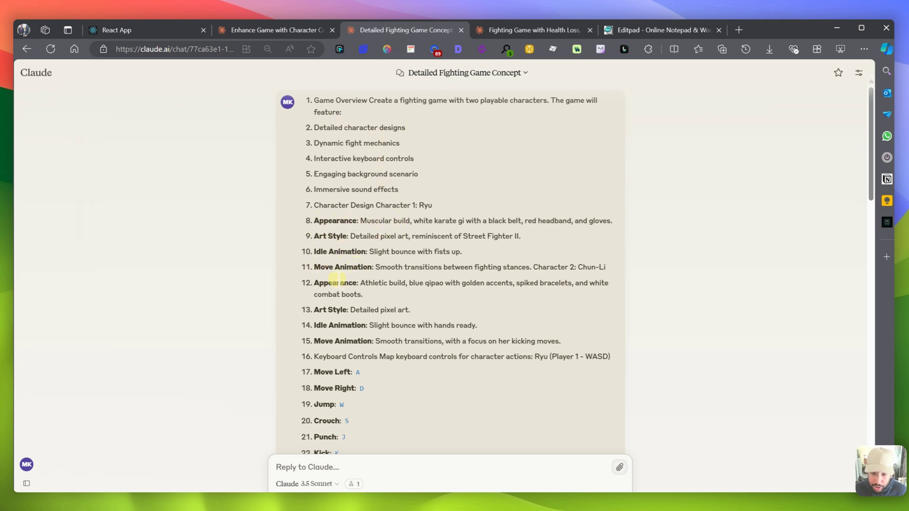
{"action": "scroll", "scroll_direction": "down", "scroll_amount": 3}
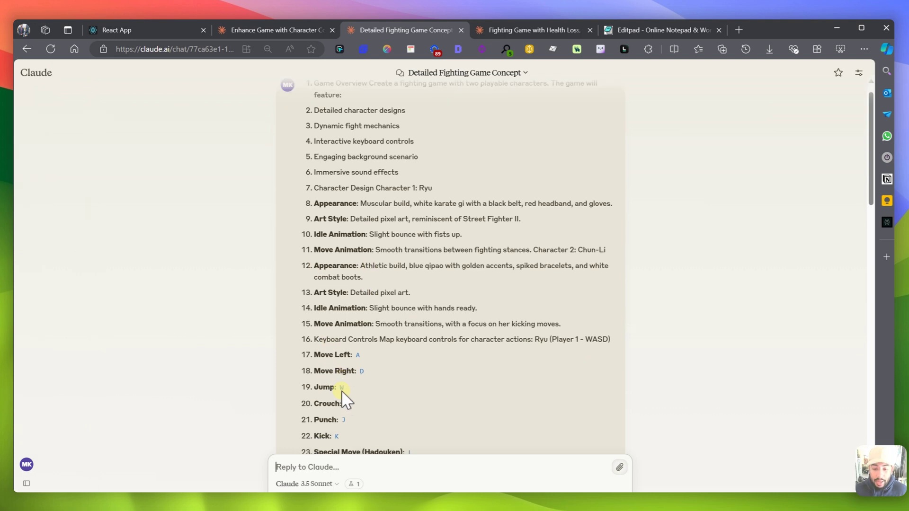
{"action": "scroll", "scroll_direction": "down", "scroll_amount": 3}
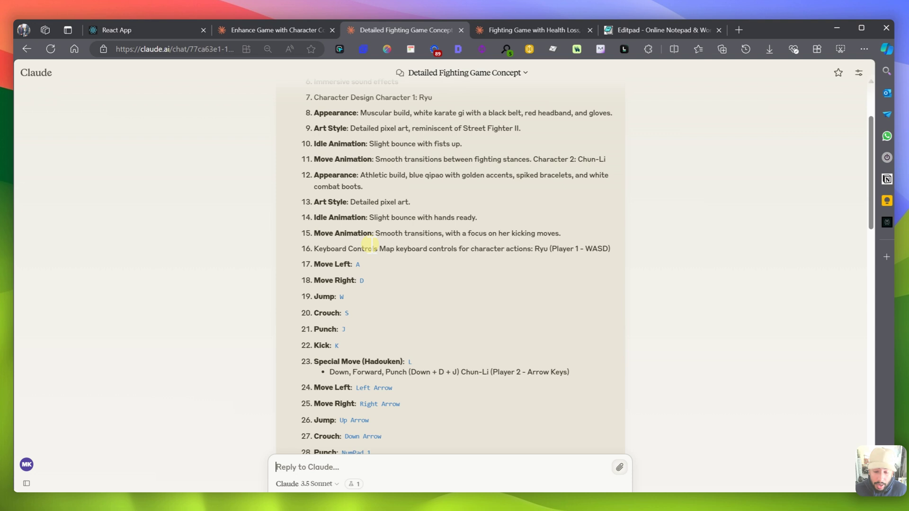
{"action": "mouse_move", "coordinate": [404, 289]}
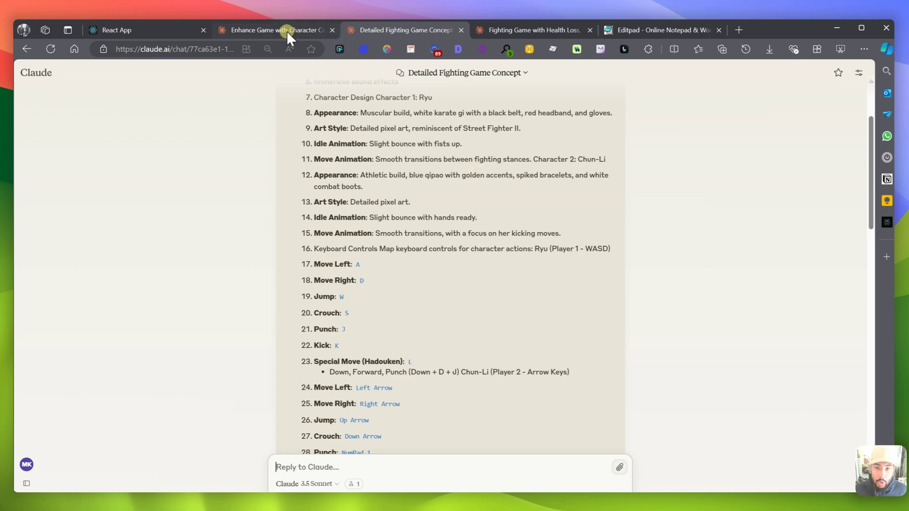
Review the Enhance Fighting Game chat down to the part 2 corrected-component reply.
{"action": "left_click", "coordinate": [276, 29]}
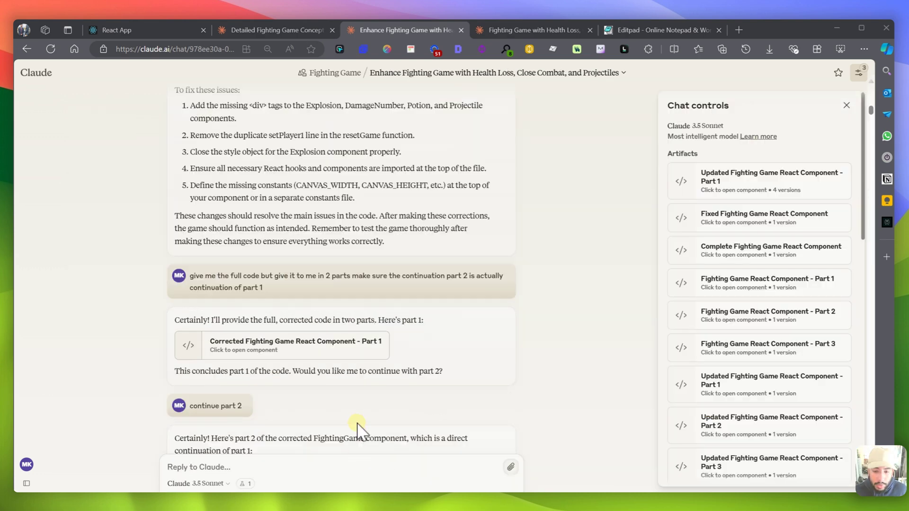
{"action": "mouse_move", "coordinate": [357, 426]}
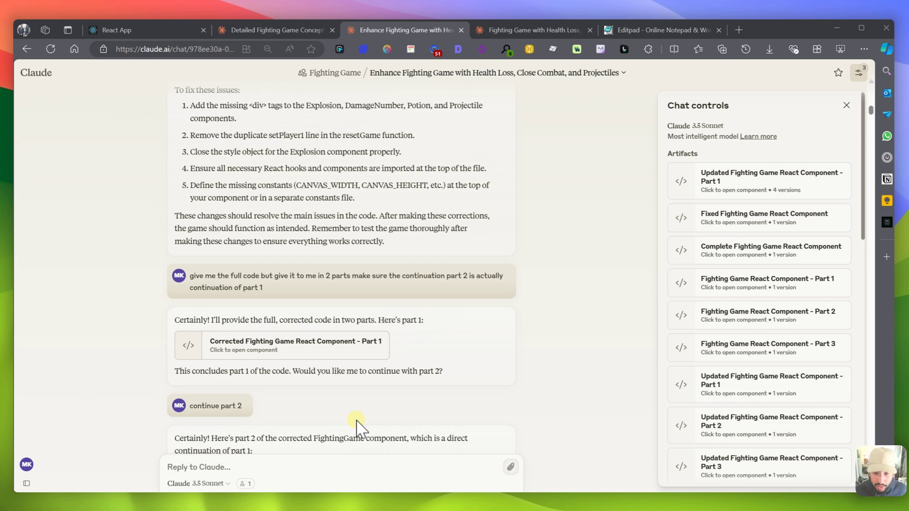
{"action": "scroll", "scroll_direction": "down", "scroll_amount": 3}
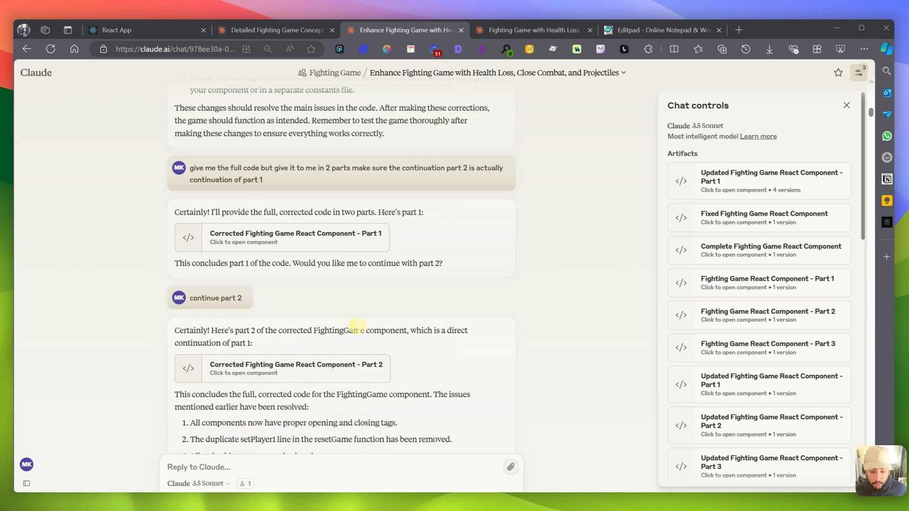
{"action": "mouse_move", "coordinate": [320, 297]}
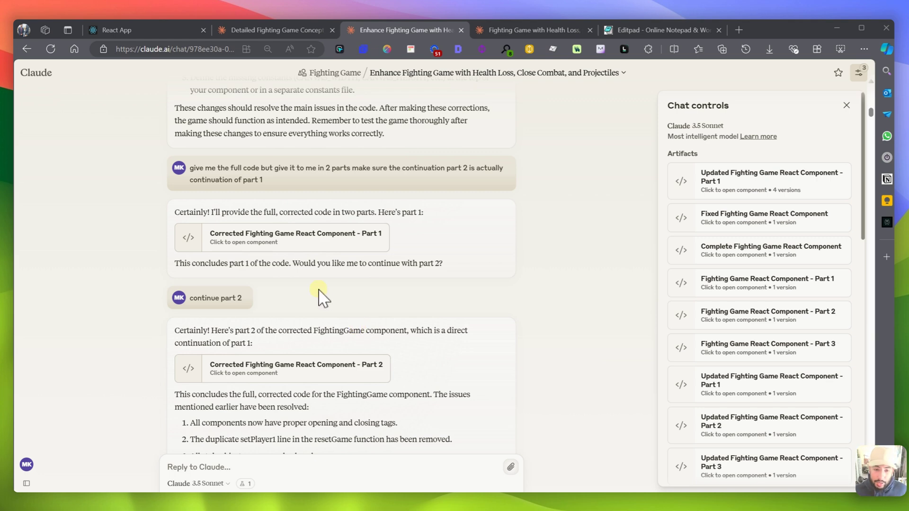
{"action": "scroll", "scroll_direction": "down", "scroll_amount": 3}
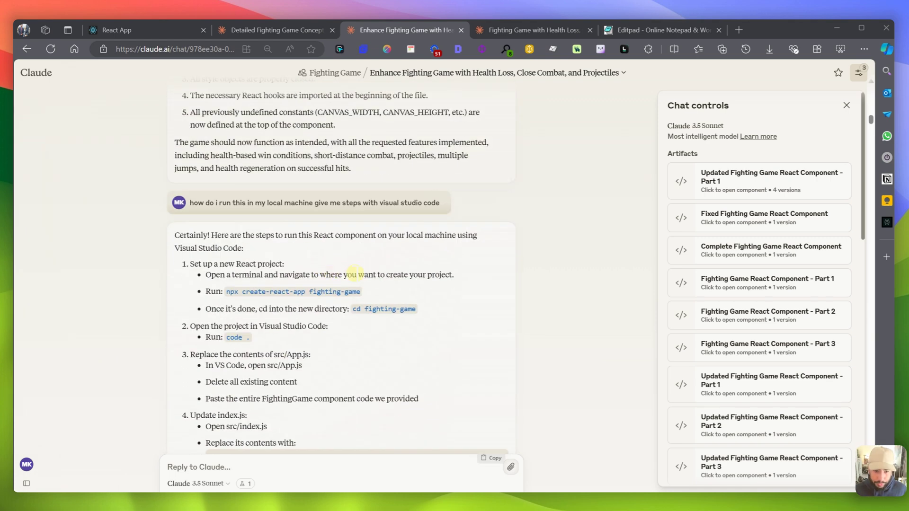
{"action": "scroll", "scroll_direction": "up", "scroll_amount": 3}
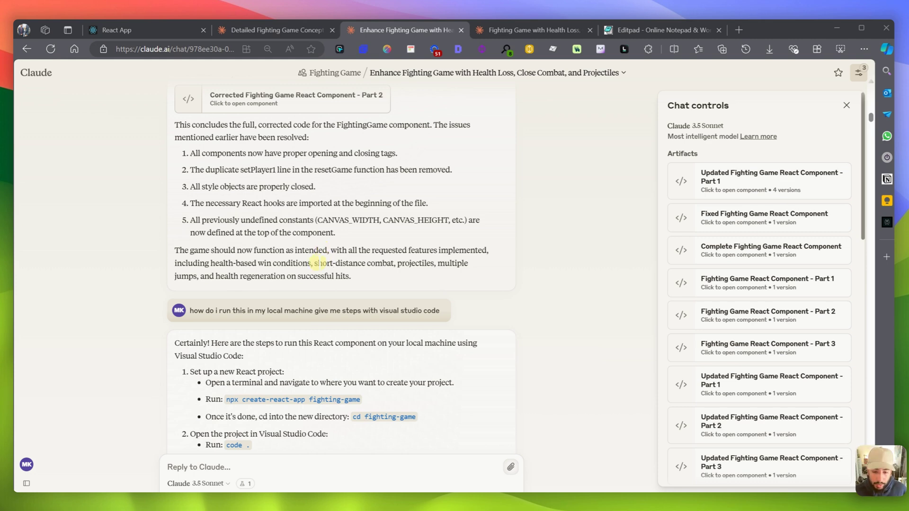
{"action": "scroll", "scroll_direction": "down", "scroll_amount": 3}
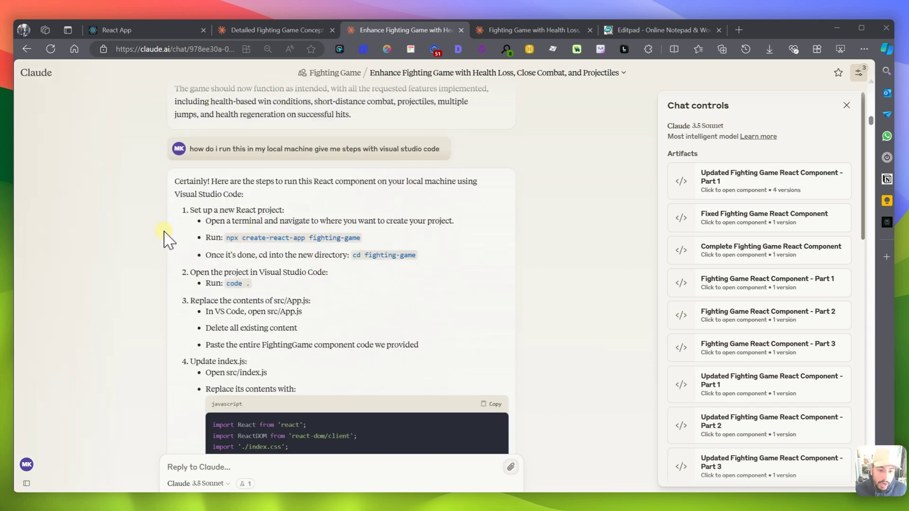
{"action": "mouse_move", "coordinate": [218, 241]}
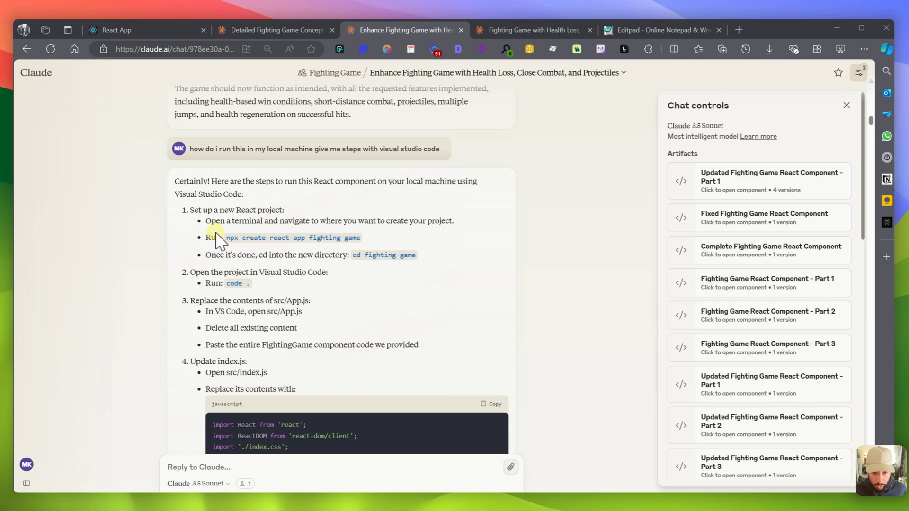
{"action": "mouse_move", "coordinate": [371, 281]}
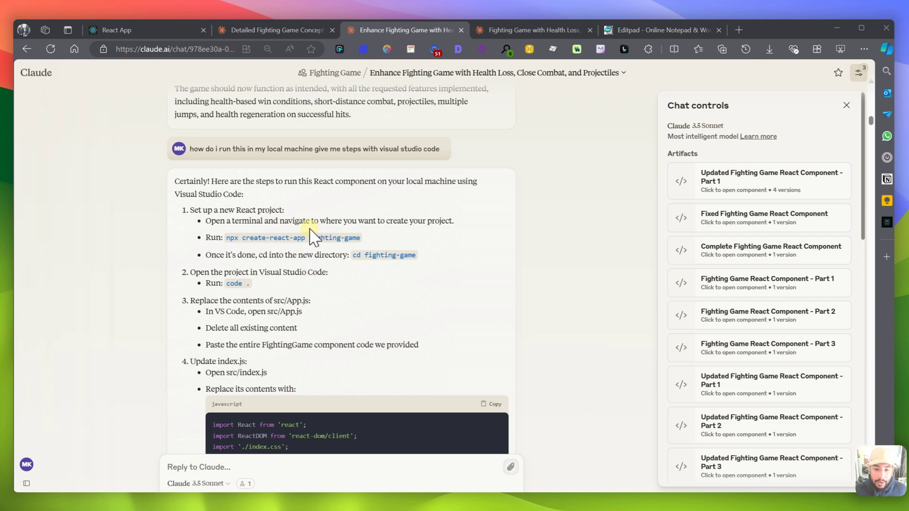
{"action": "mouse_move", "coordinate": [406, 284]}
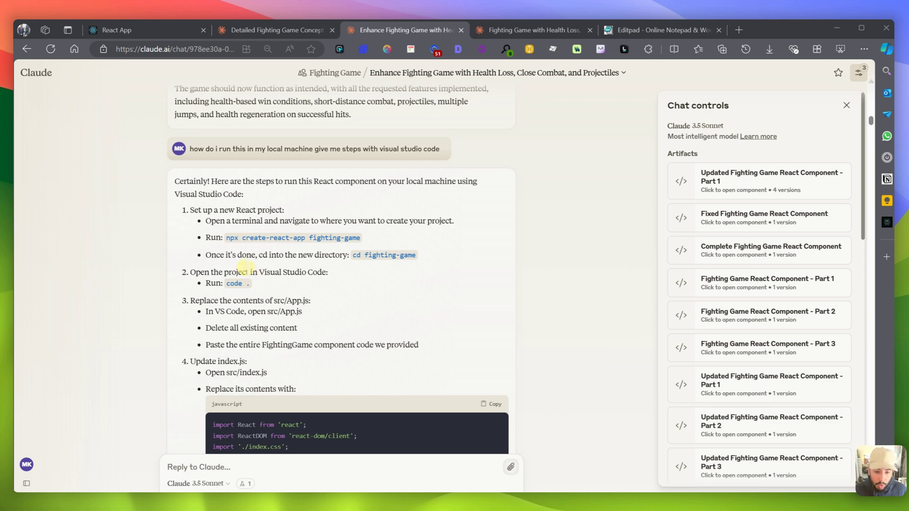
{"action": "scroll", "scroll_direction": "down", "scroll_amount": 3}
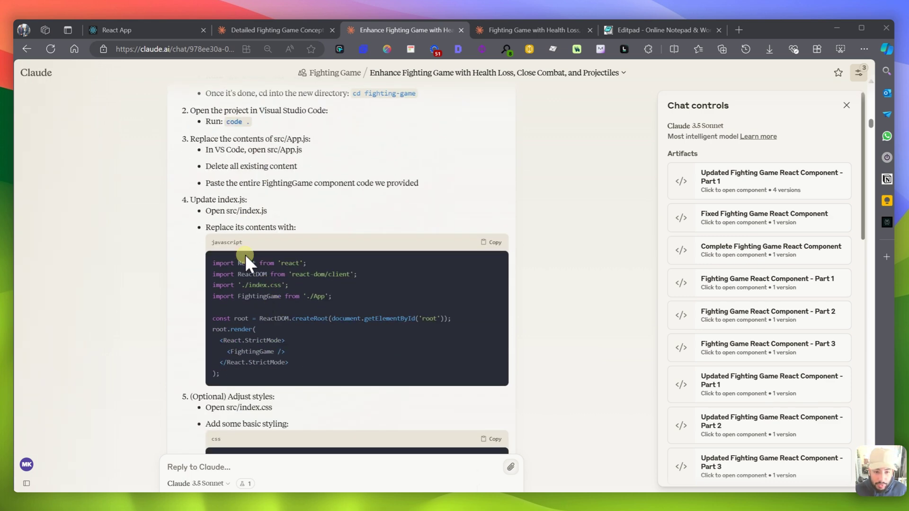
{"action": "mouse_move", "coordinate": [255, 227]}
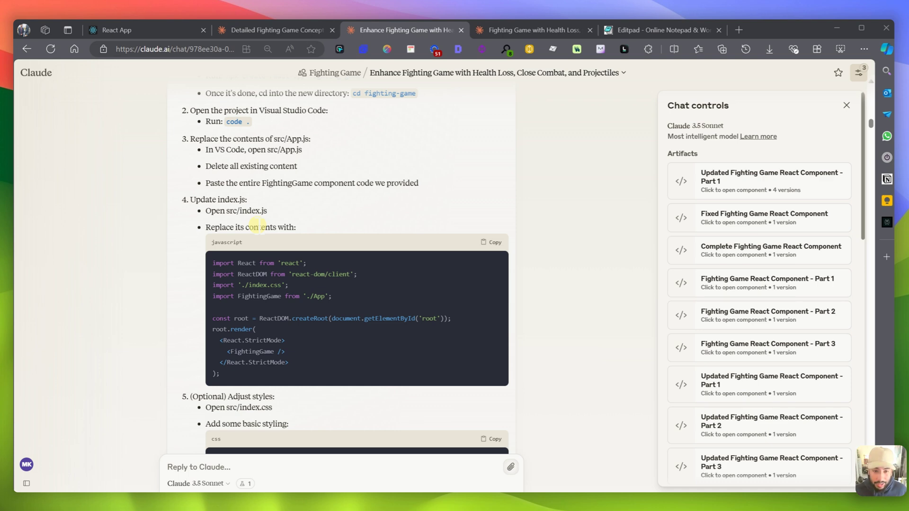
{"action": "mouse_move", "coordinate": [361, 92]}
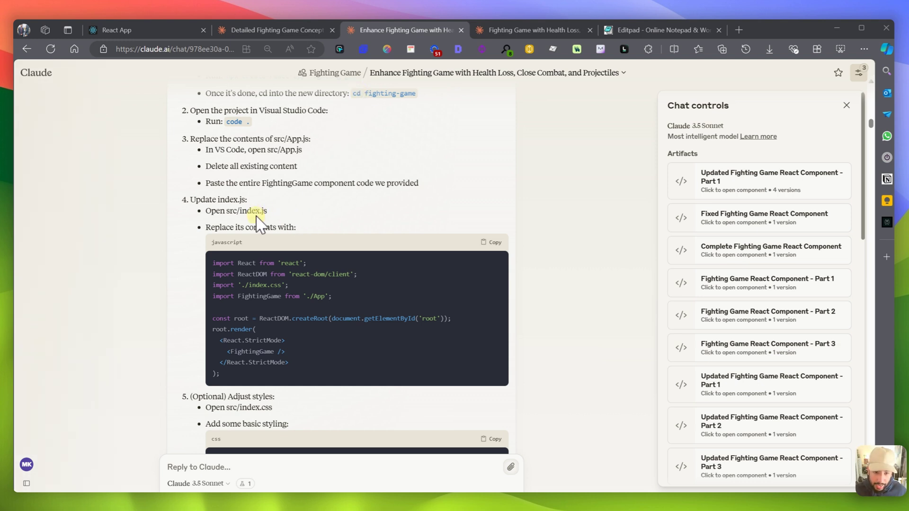
{"action": "mouse_move", "coordinate": [234, 244]}
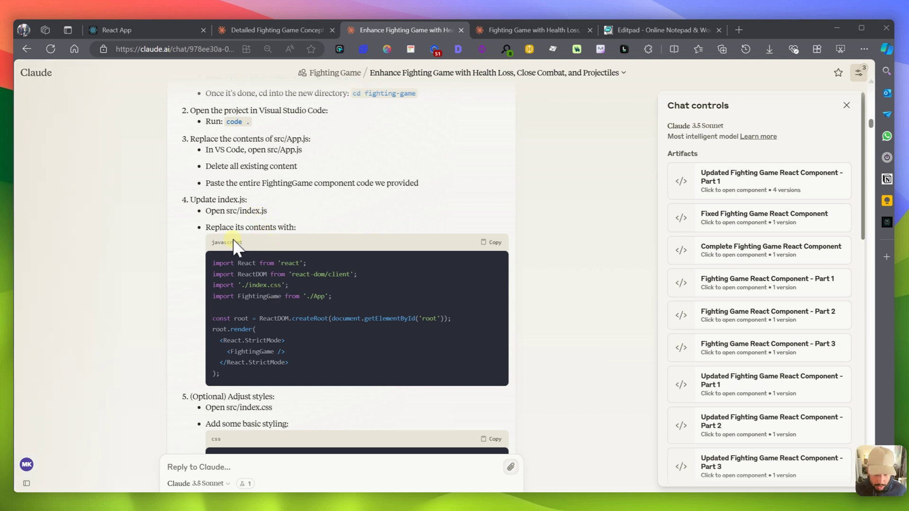
{"action": "scroll", "scroll_direction": "down", "scroll_amount": 3}
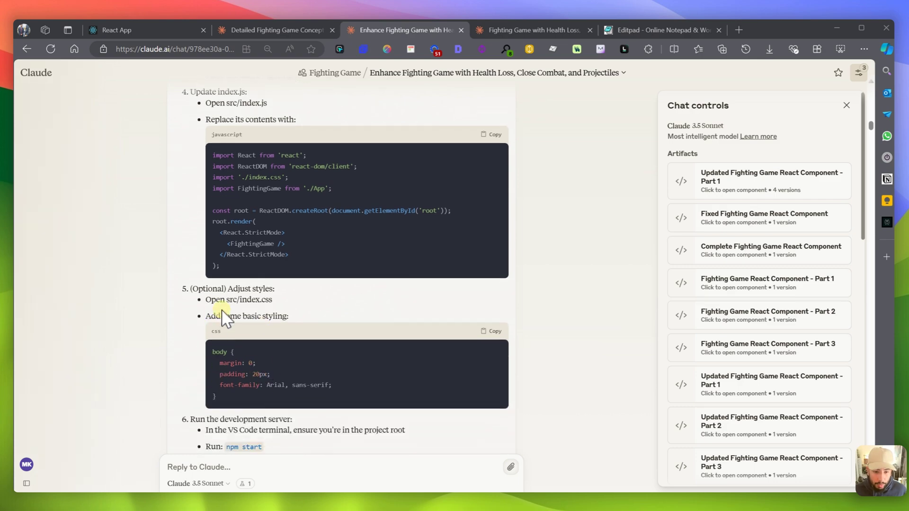
{"action": "scroll", "scroll_direction": "down", "scroll_amount": 3}
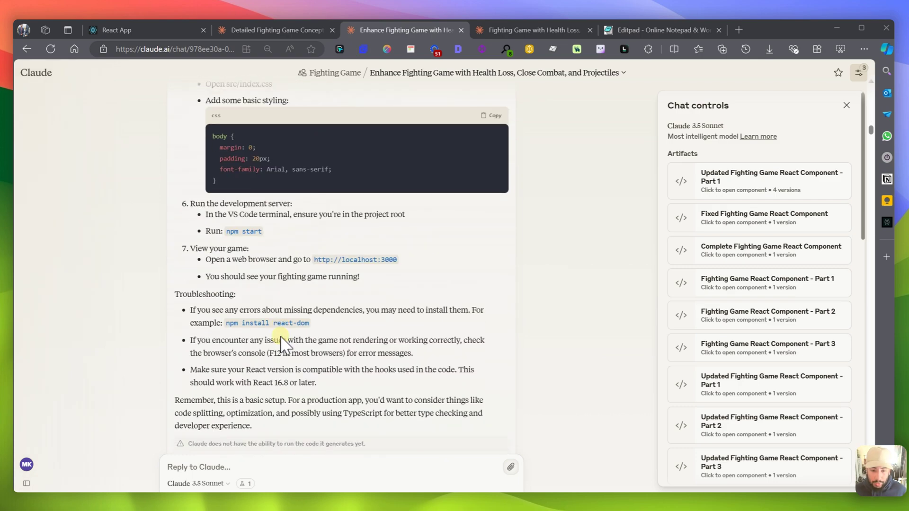
{"action": "scroll", "scroll_direction": "down", "scroll_amount": 3}
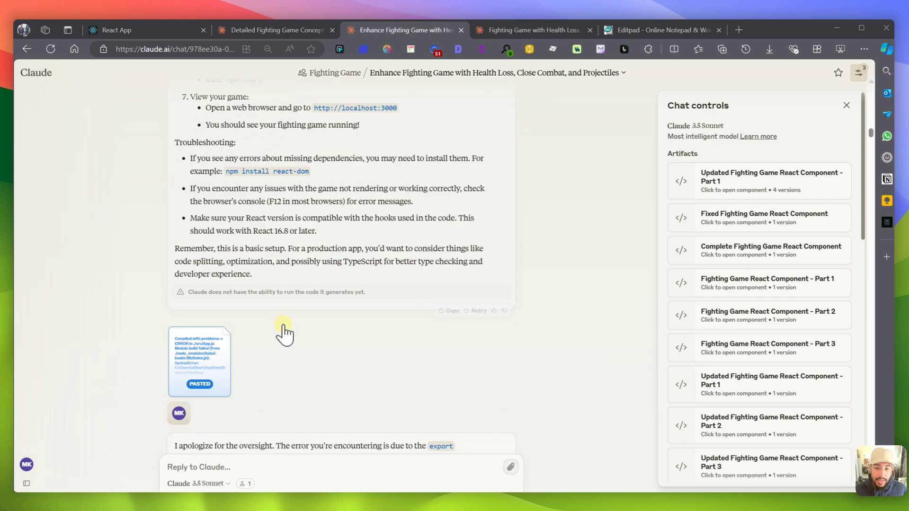
{"action": "scroll", "scroll_direction": "up", "scroll_amount": 3}
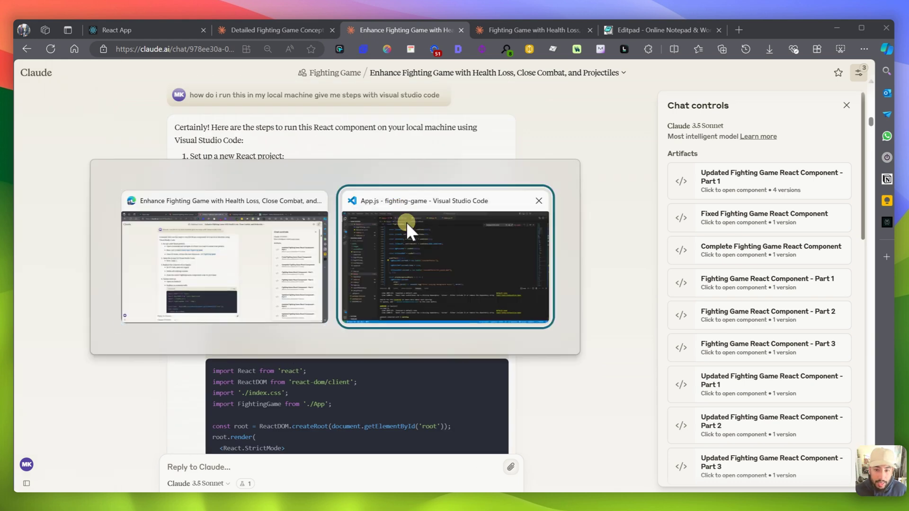
Check the project's index.js entry file in VS Code, then return to App.js.
{"action": "left_click", "coordinate": [445, 257]}
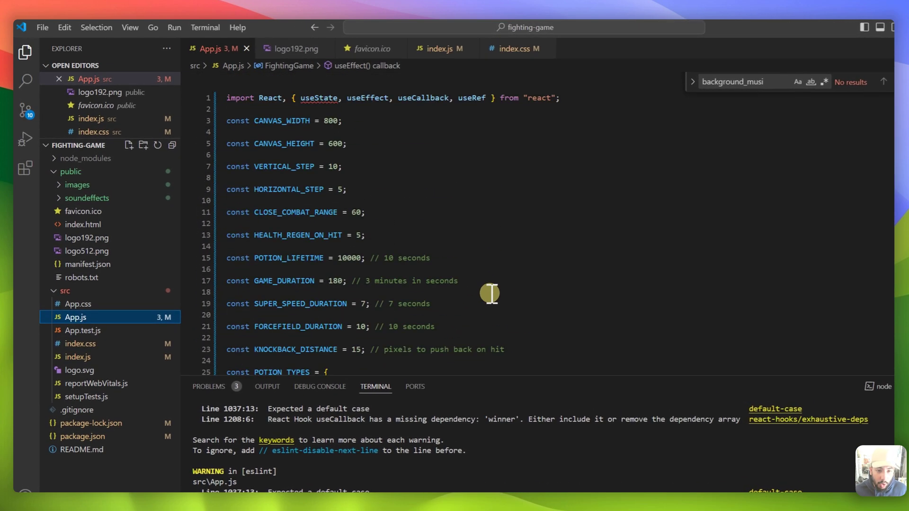
{"action": "mouse_move", "coordinate": [87, 374]}
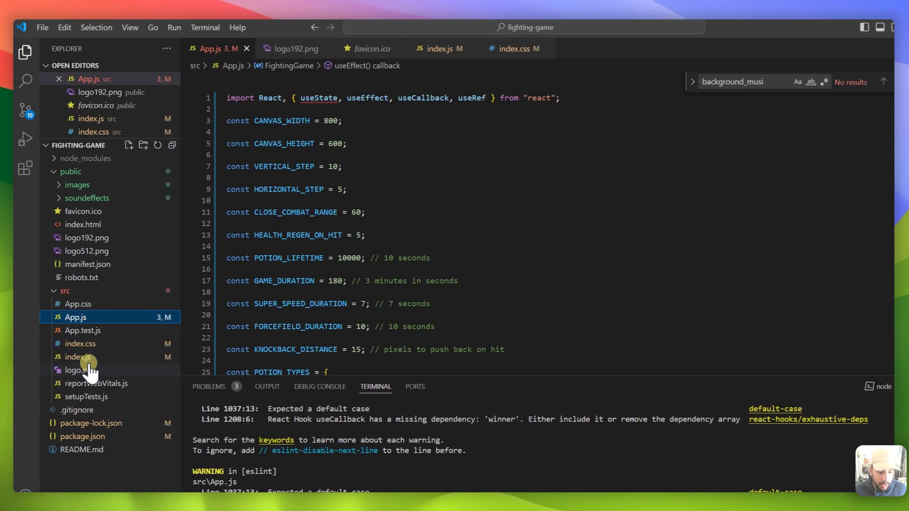
{"action": "left_click", "coordinate": [78, 357]}
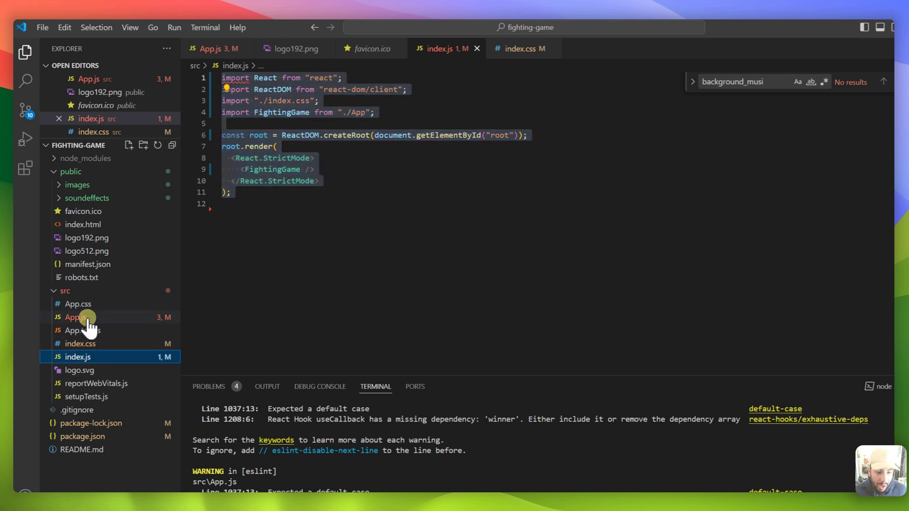
{"action": "left_click", "coordinate": [74, 317]}
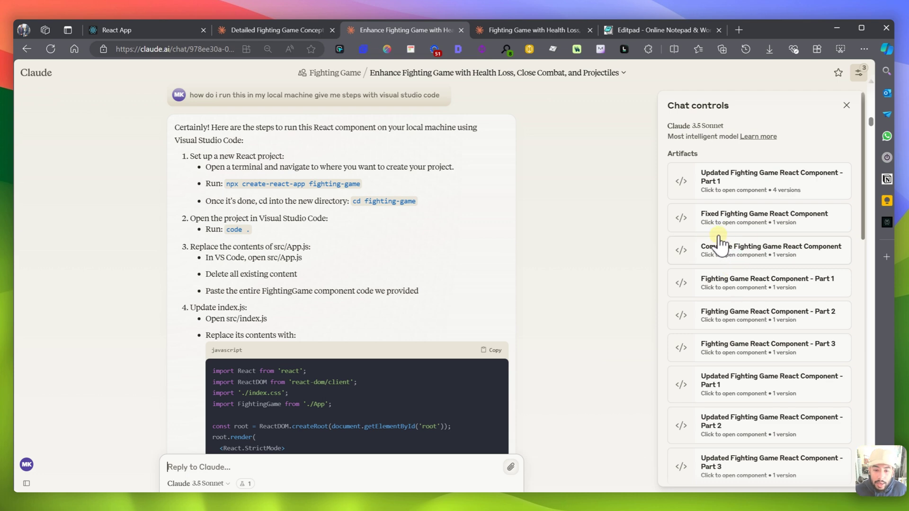
Revisit the Detailed Fighting Game Concept chat, then return to the Claude home page of recent chats.
{"action": "scroll", "scroll_direction": "down", "scroll_amount": 3}
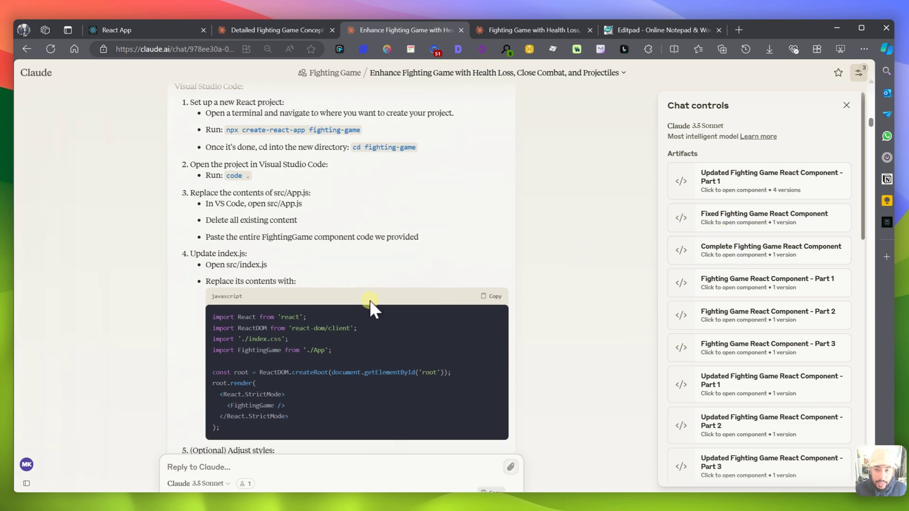
{"action": "mouse_move", "coordinate": [393, 305]}
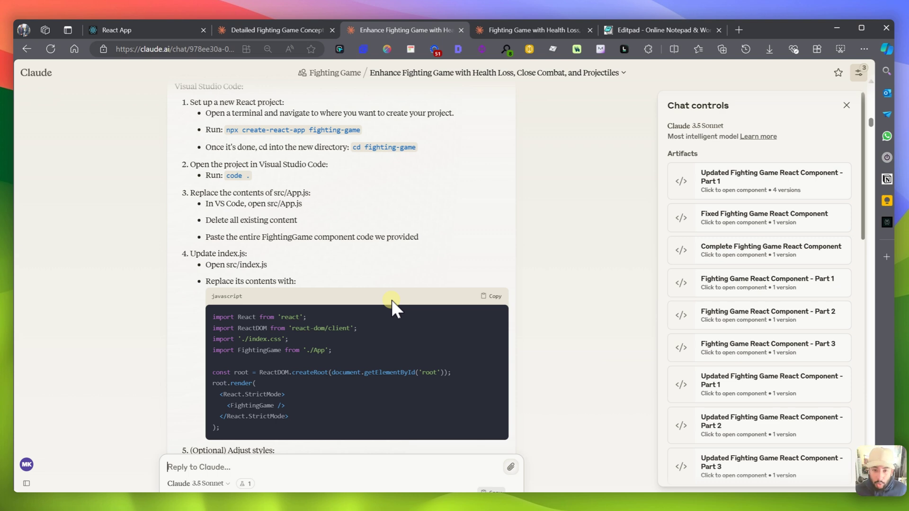
{"action": "mouse_move", "coordinate": [361, 61]}
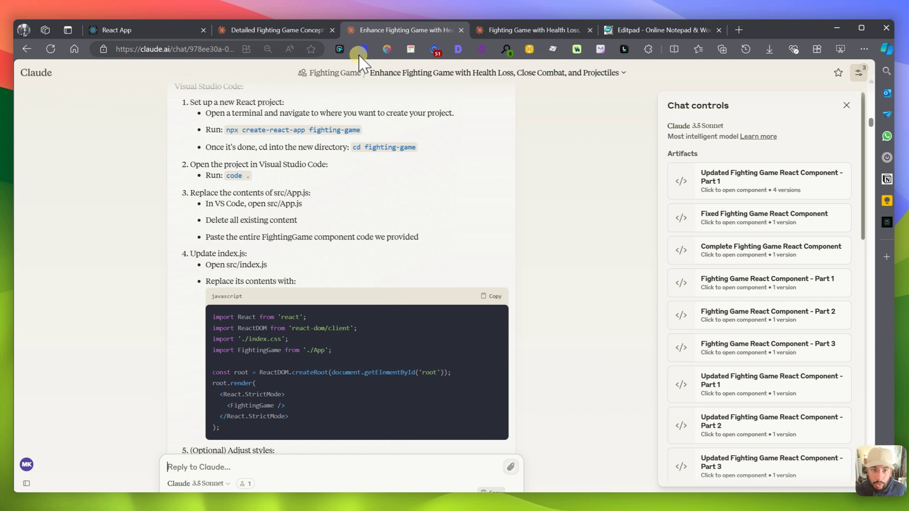
{"action": "left_click", "coordinate": [276, 29]}
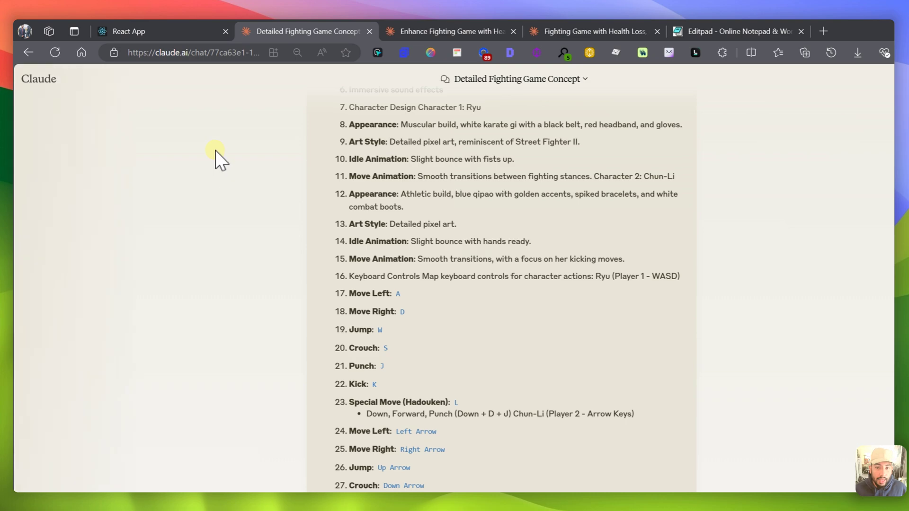
{"action": "scroll", "scroll_direction": "up", "scroll_amount": 3}
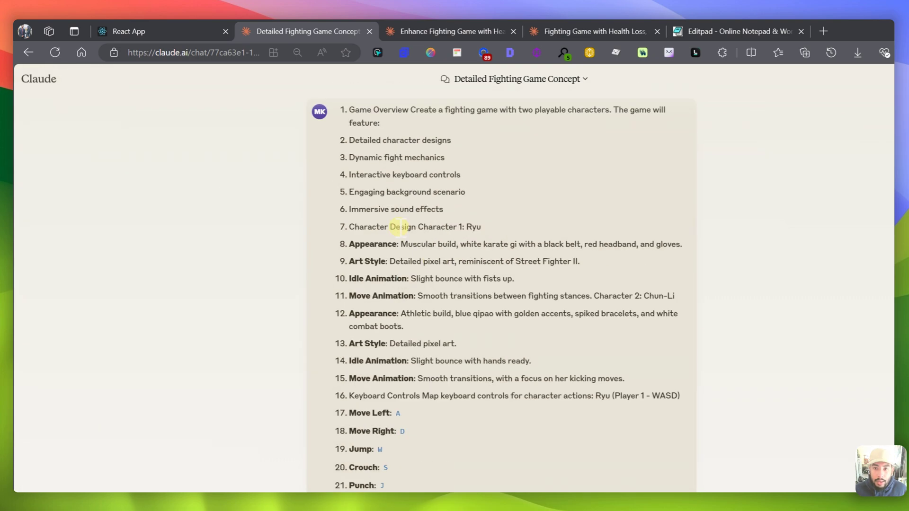
{"action": "left_click", "coordinate": [448, 31]}
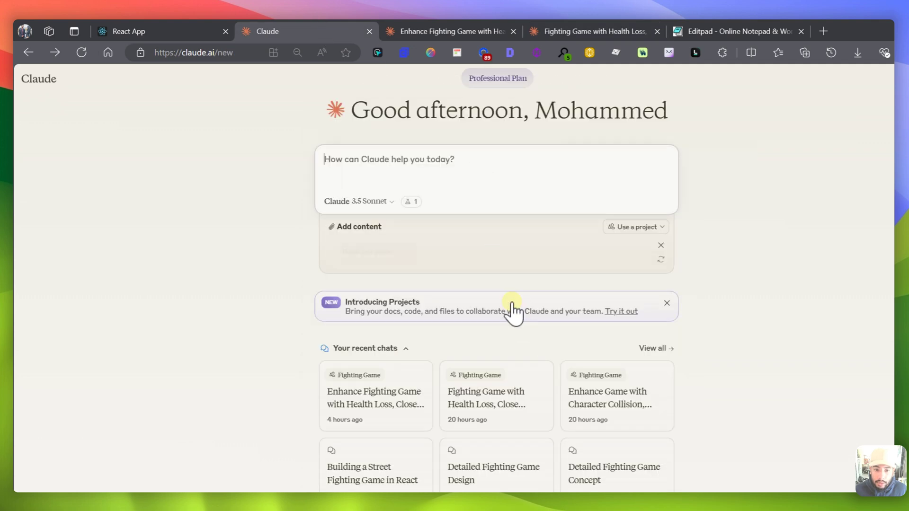
Open the Character Collision, Health, and Potion Pickups chat from the recent chats.
{"action": "left_click", "coordinate": [607, 398]}
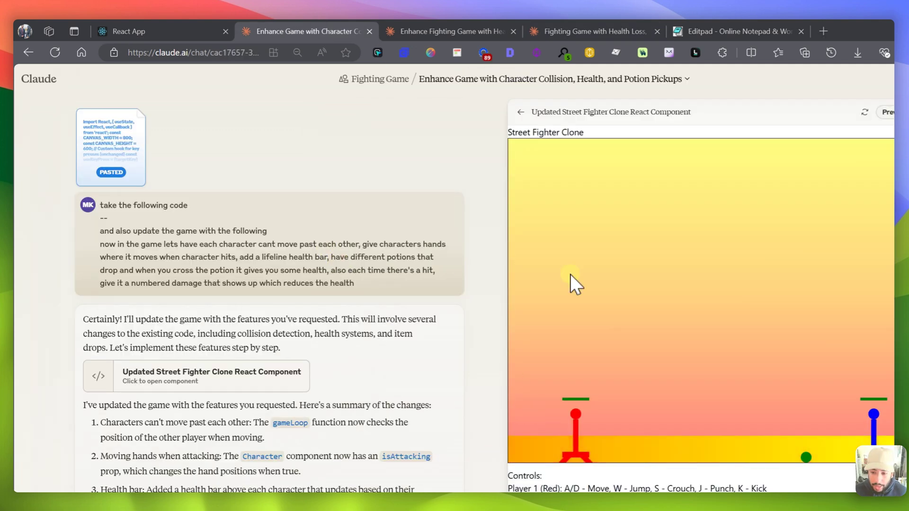
{"action": "mouse_move", "coordinate": [727, 388]}
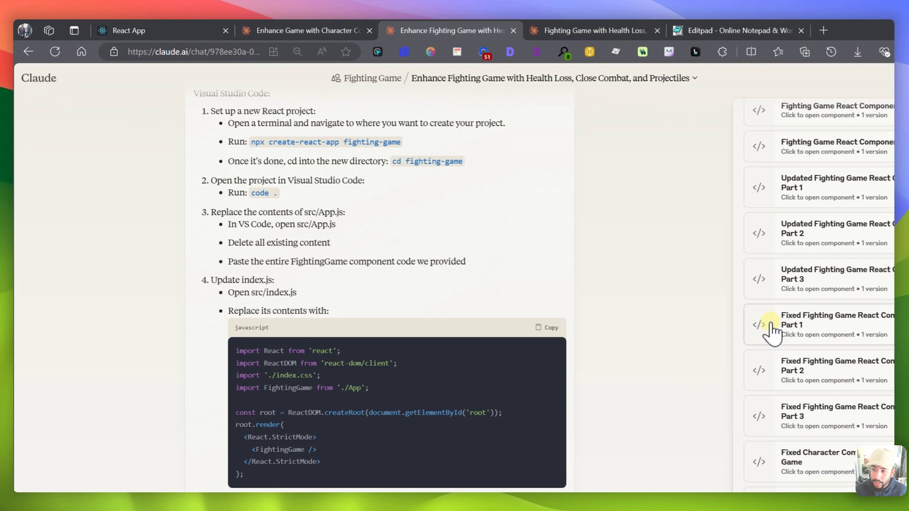
Preview the Complete Fighting Game React Component artifact, see its error, and close it.
{"action": "left_click", "coordinate": [859, 73]}
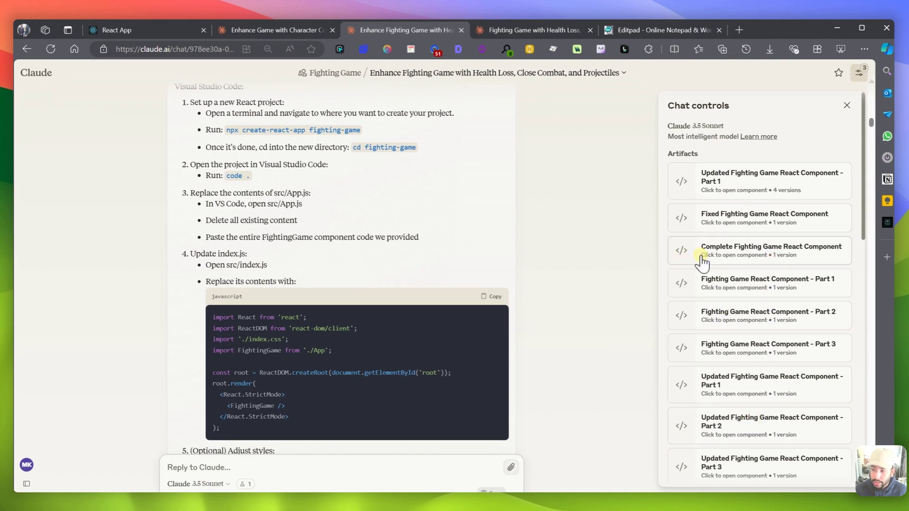
{"action": "left_click", "coordinate": [758, 250]}
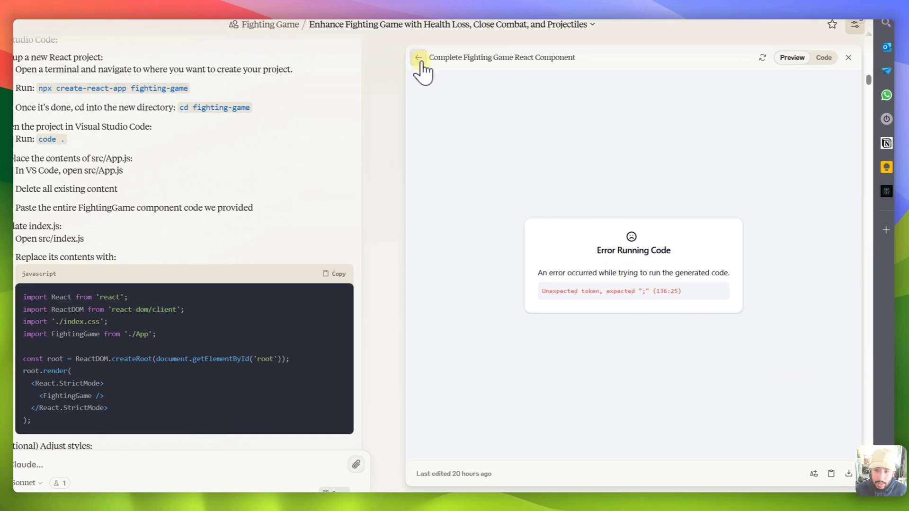
{"action": "left_click", "coordinate": [418, 57]}
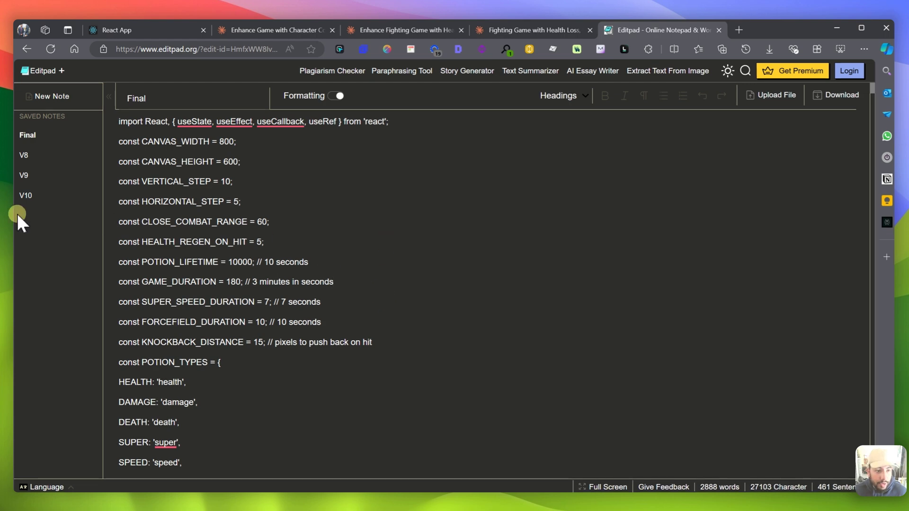
{"action": "mouse_move", "coordinate": [121, 282]}
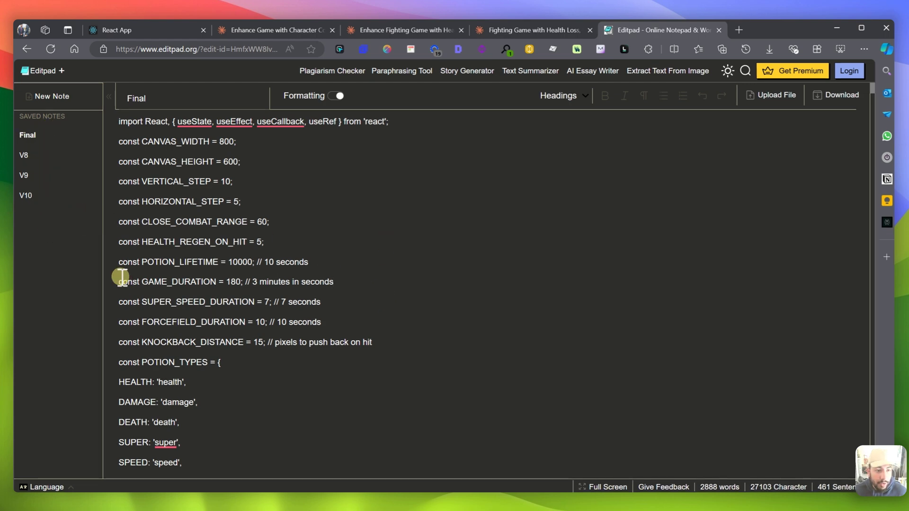
Focus the Final note's code and move to the compiled React App tab.
{"action": "left_click", "coordinate": [24, 155]}
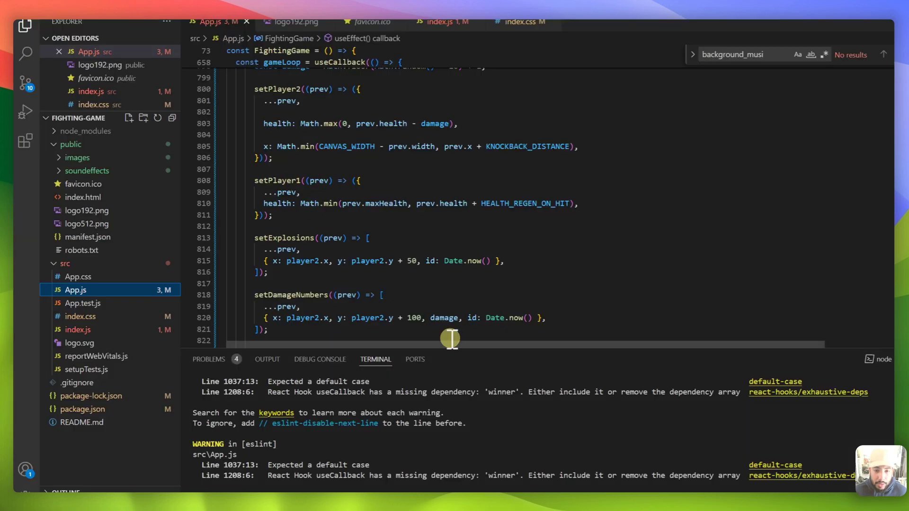
{"action": "mouse_move", "coordinate": [76, 290]}
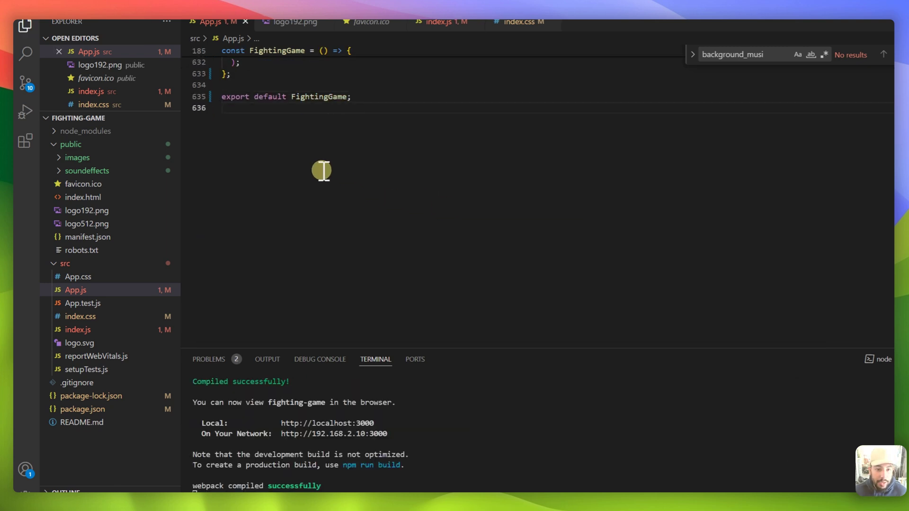
{"action": "left_click", "coordinate": [658, 29]}
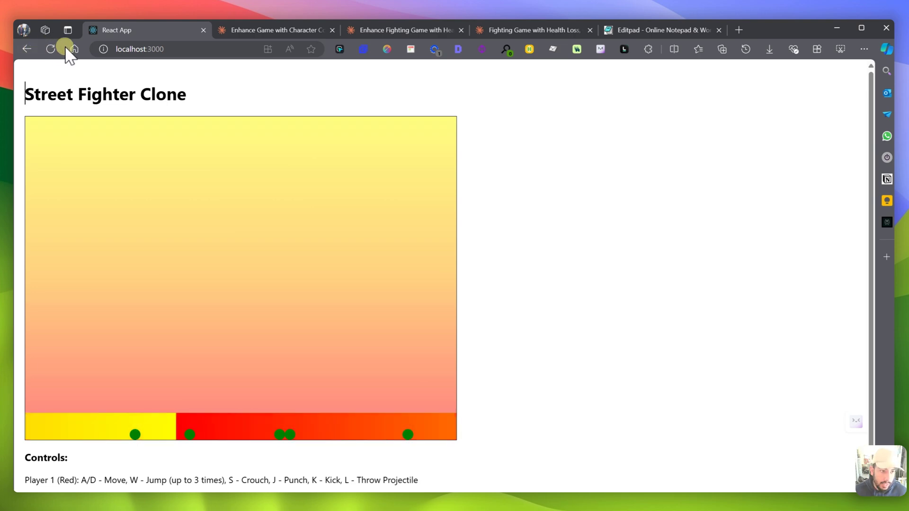
Reload the Street Fighter Clone game page at localhost:3000.
{"action": "left_click", "coordinate": [659, 29]}
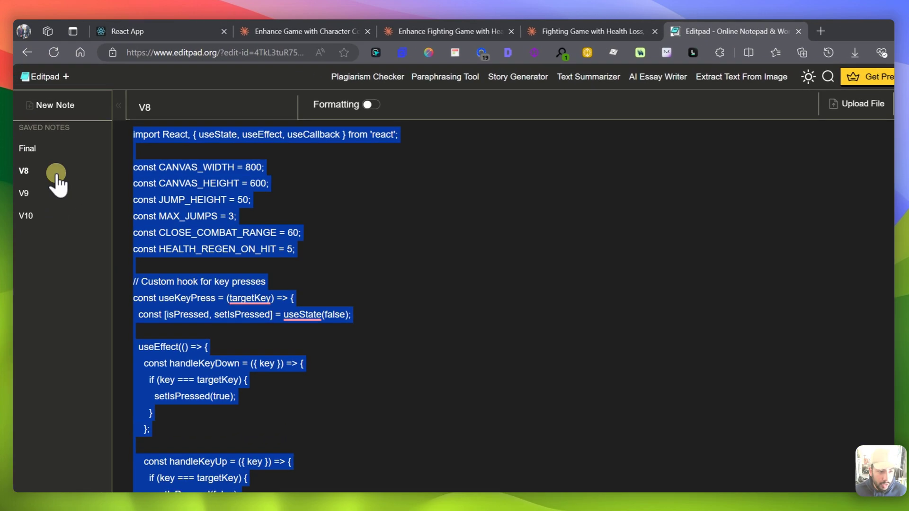
Open the V8 note of the fighting-game code in Editpad's Saved Notes.
{"action": "left_click", "coordinate": [25, 193]}
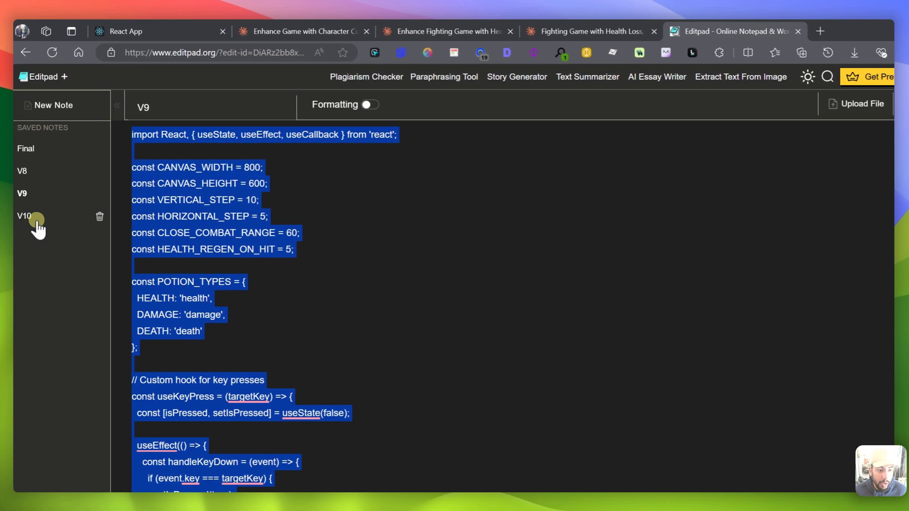
Replace App.js with the V10 note's code and save it so the game reloads.
{"action": "left_click", "coordinate": [22, 215]}
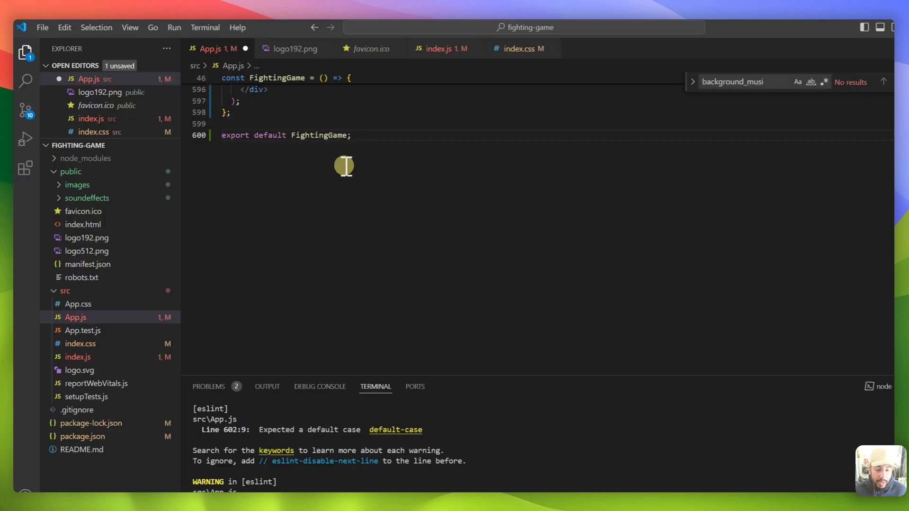
{"action": "key", "text": "ctrl+s"}
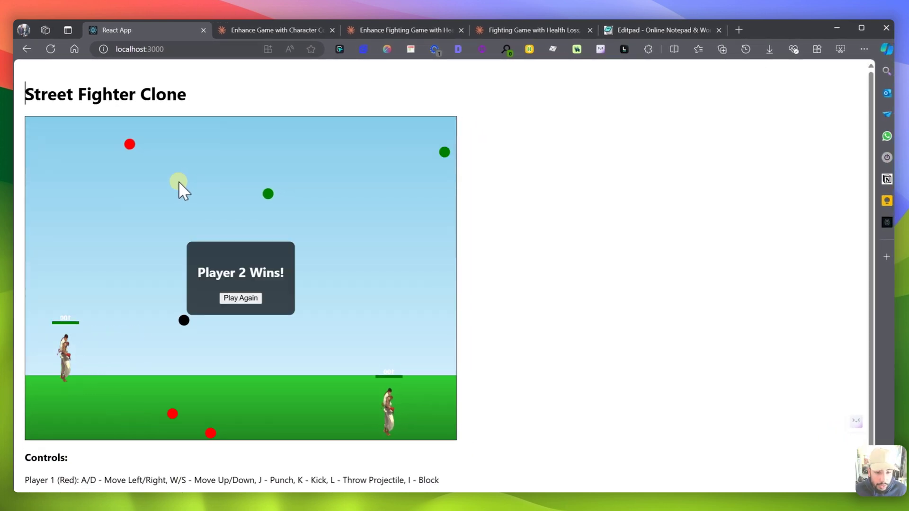
Start a new round with Play Again and move the left fighter upward with W.
{"action": "left_click", "coordinate": [240, 298]}
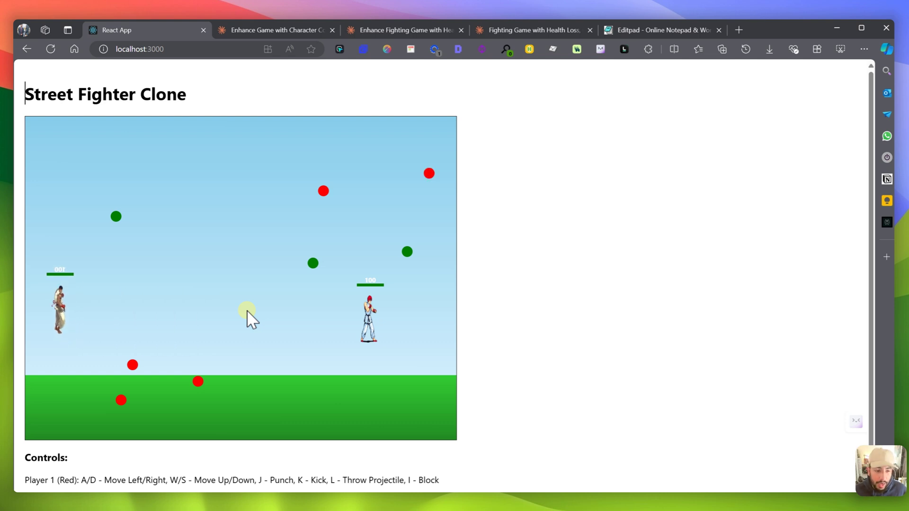
{"action": "key", "text": "w"}
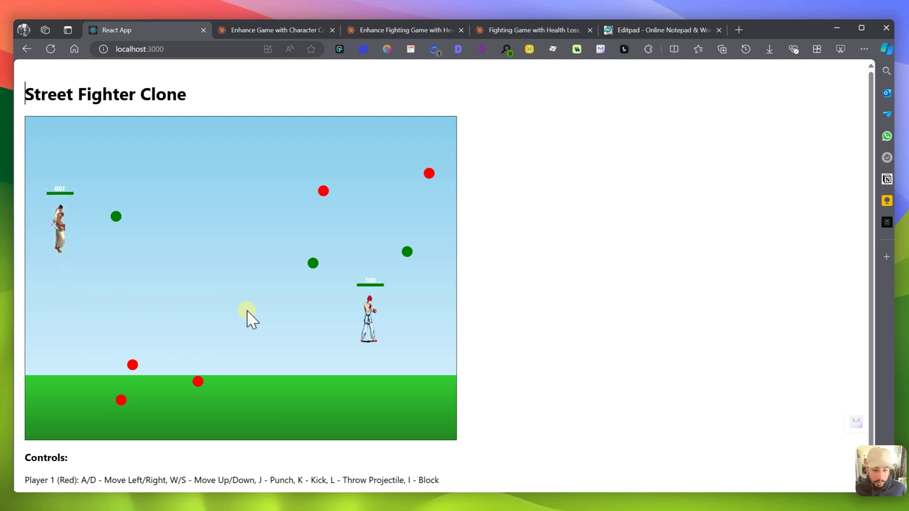
{"action": "mouse_move", "coordinate": [382, 350]}
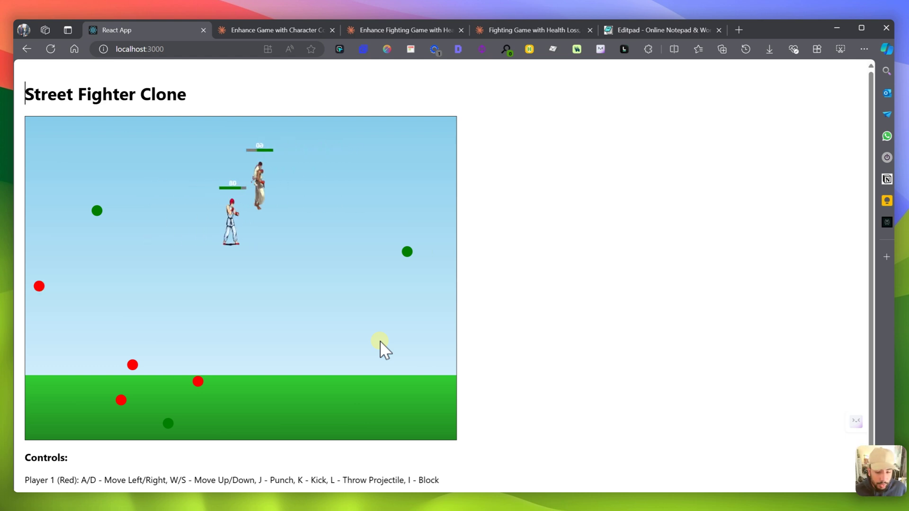
{"action": "mouse_move", "coordinate": [653, 93]}
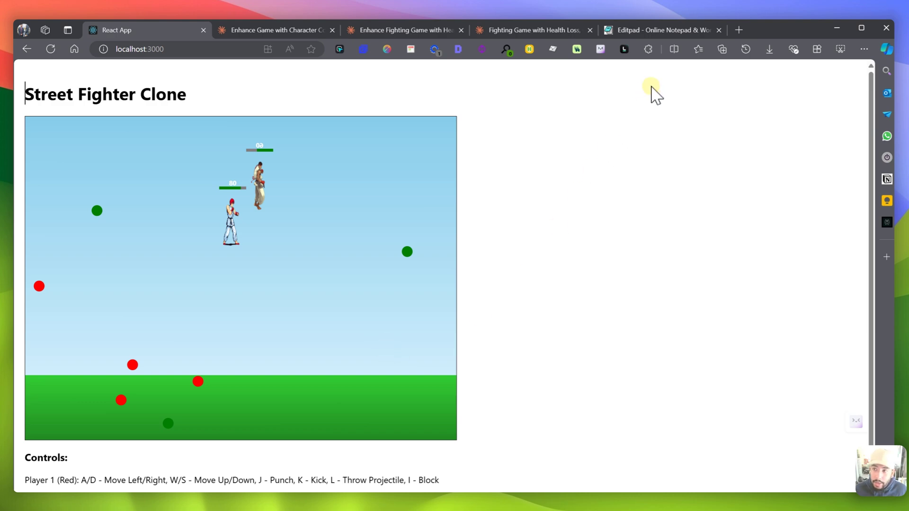
Select all of the Final note's code in Editpad to copy into App.js.
{"action": "left_click", "coordinate": [660, 30]}
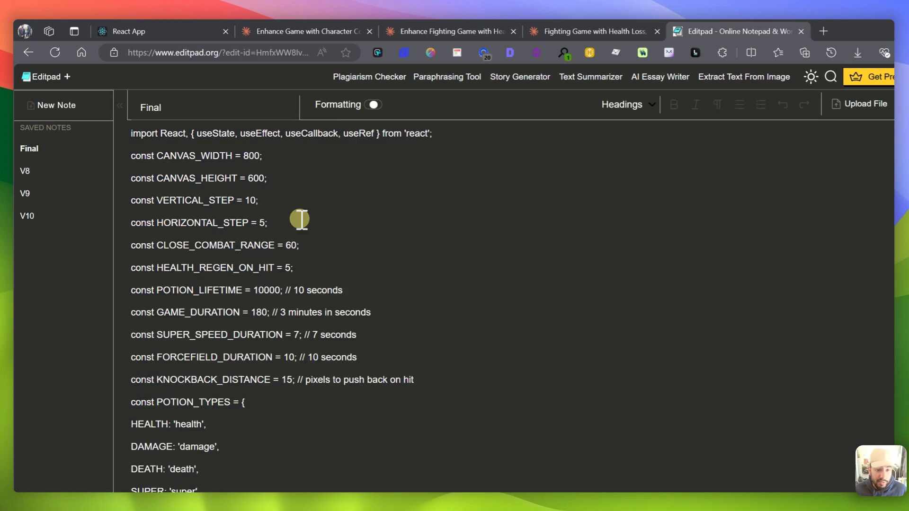
{"action": "key", "text": "ctrl+a"}
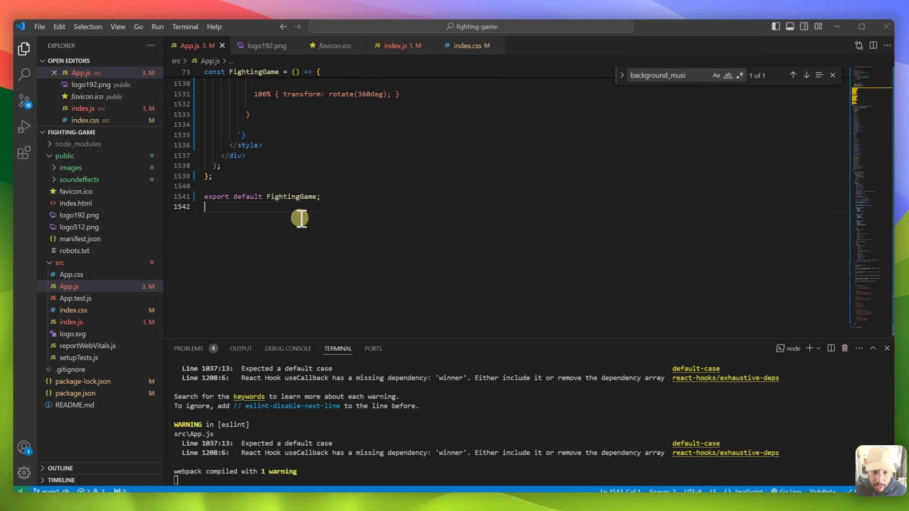
{"action": "mouse_move", "coordinate": [215, 219]}
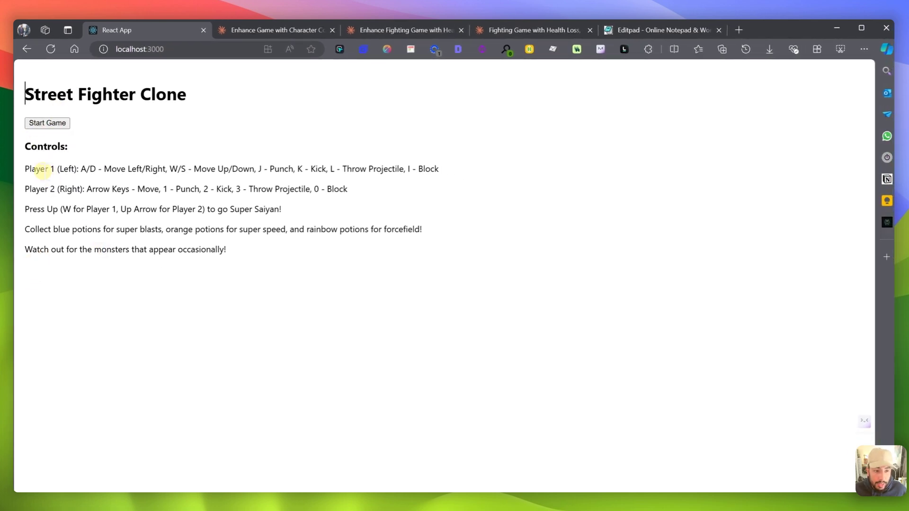
{"action": "mouse_move", "coordinate": [56, 180]}
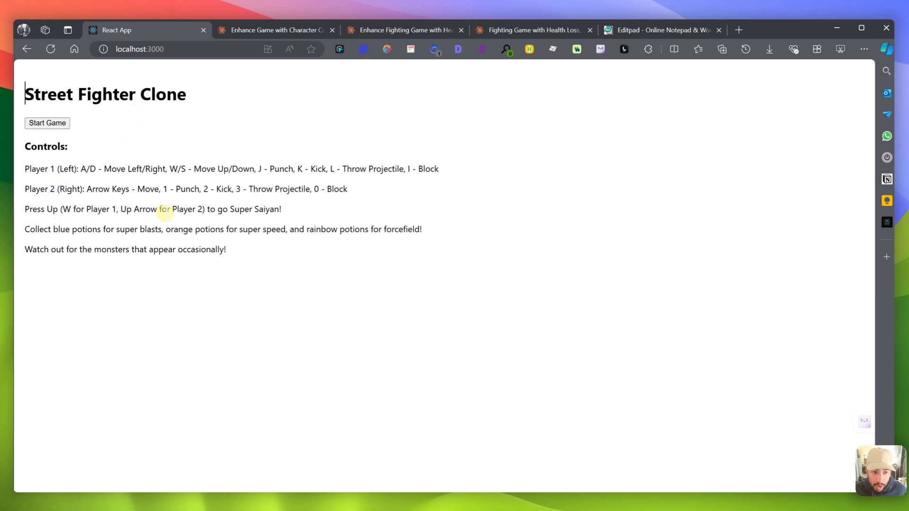
{"action": "mouse_move", "coordinate": [258, 216]}
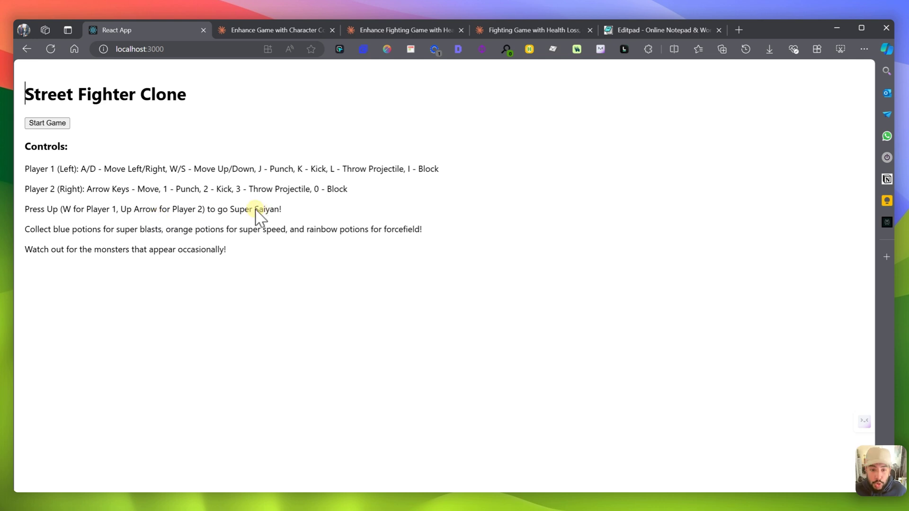
{"action": "mouse_move", "coordinate": [174, 249]}
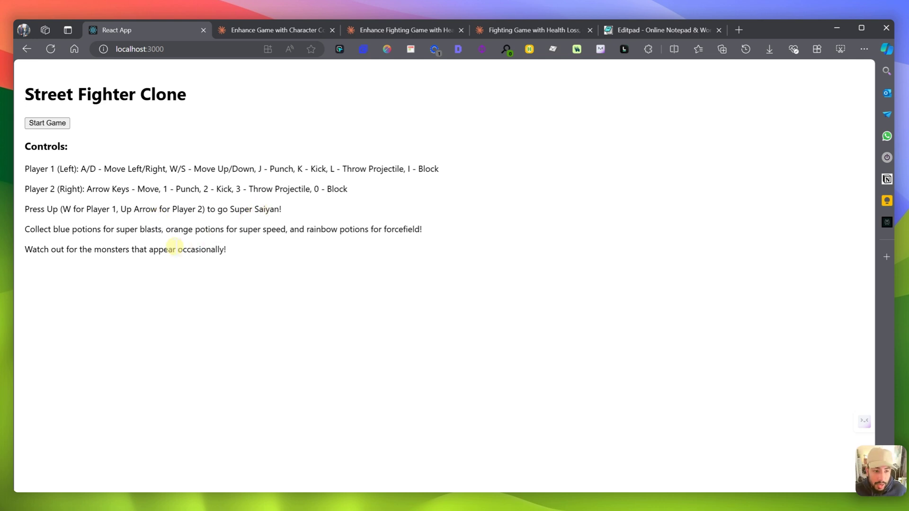
{"action": "mouse_move", "coordinate": [194, 242]}
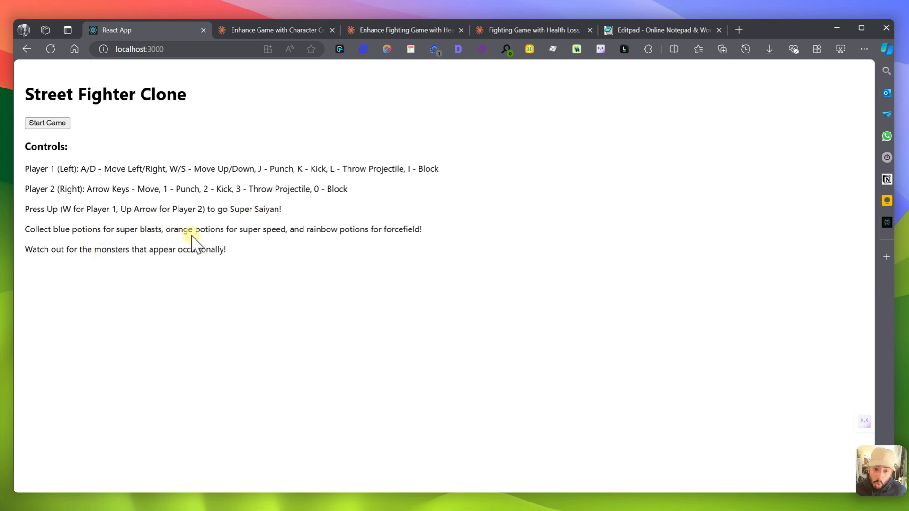
{"action": "mouse_move", "coordinate": [370, 241]}
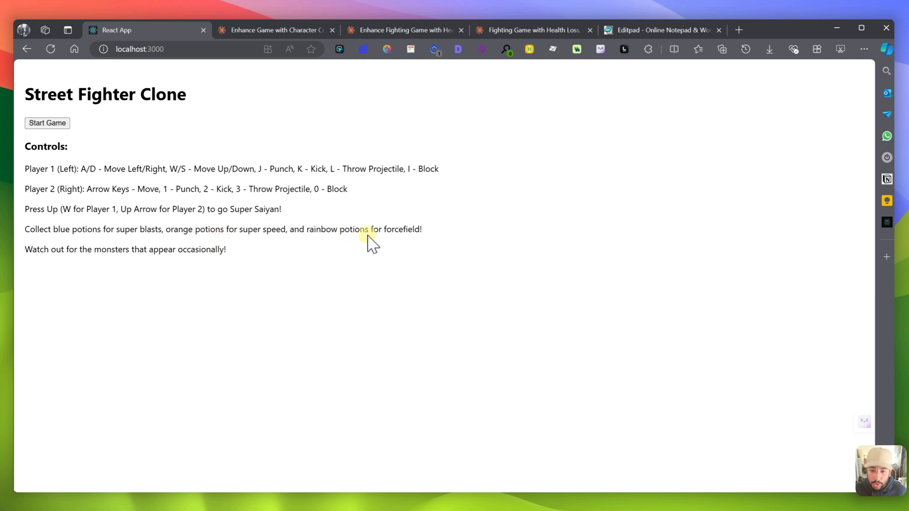
{"action": "mouse_move", "coordinate": [209, 285]}
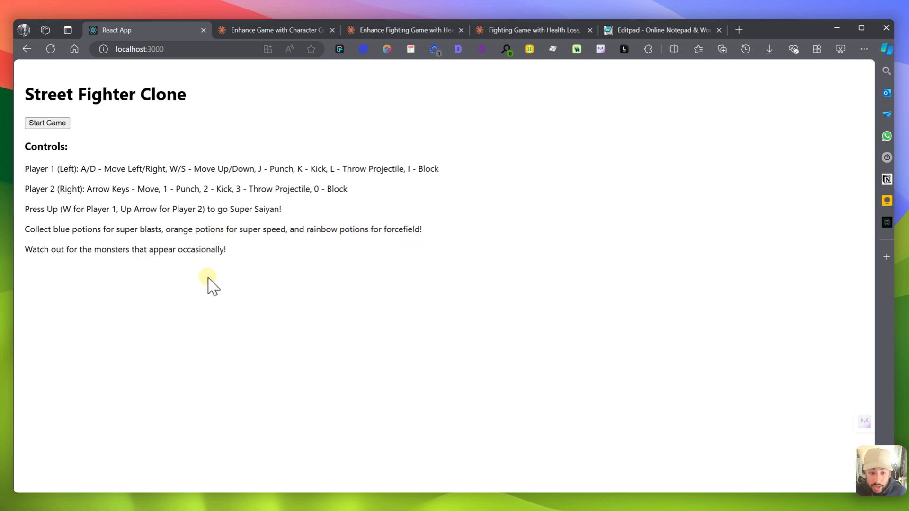
{"action": "left_click", "coordinate": [47, 122]}
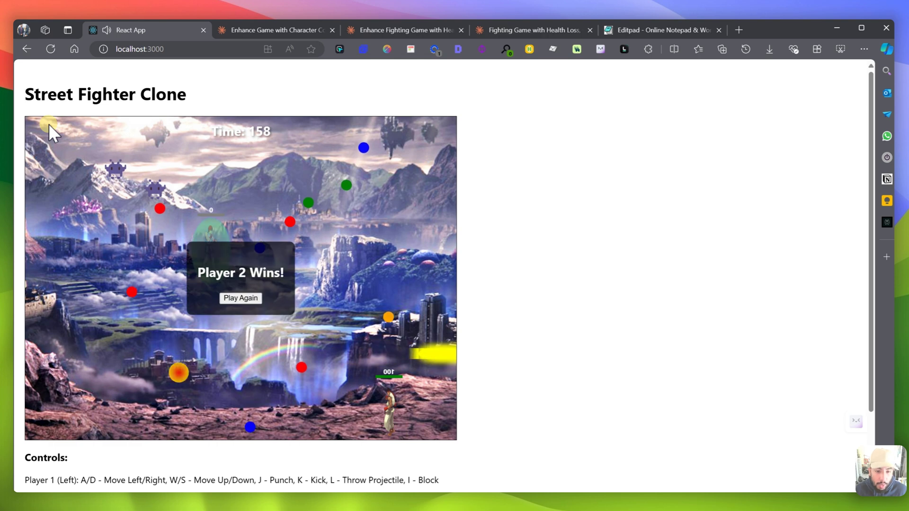
{"action": "mouse_move", "coordinate": [301, 331]}
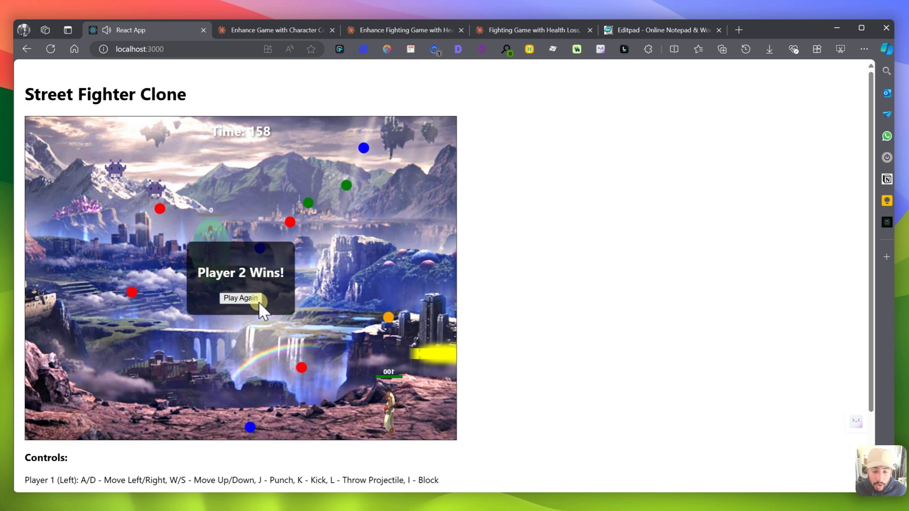
{"action": "left_click", "coordinate": [239, 297]}
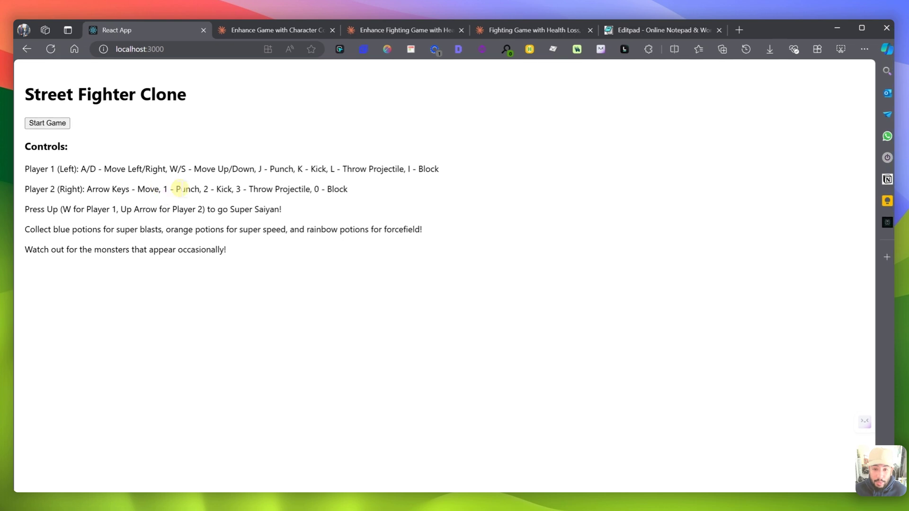
{"action": "mouse_move", "coordinate": [381, 273]}
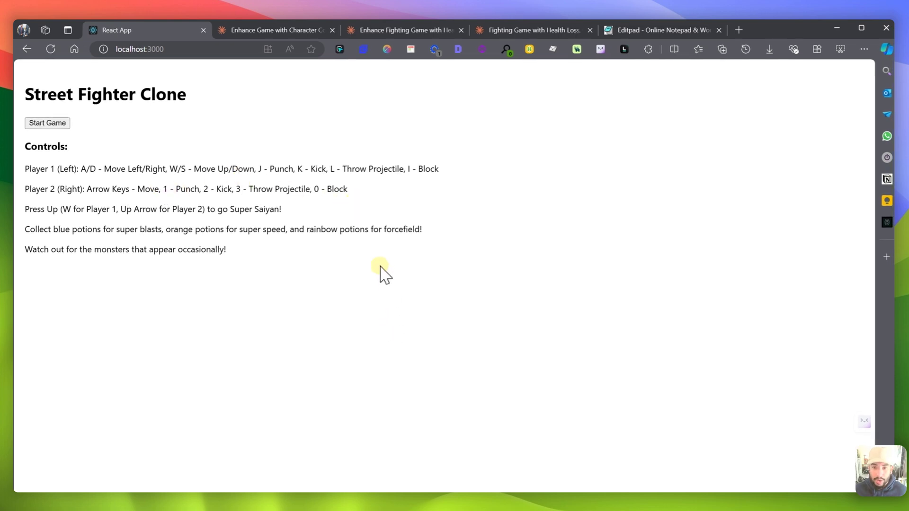
{"action": "mouse_move", "coordinate": [461, 267]}
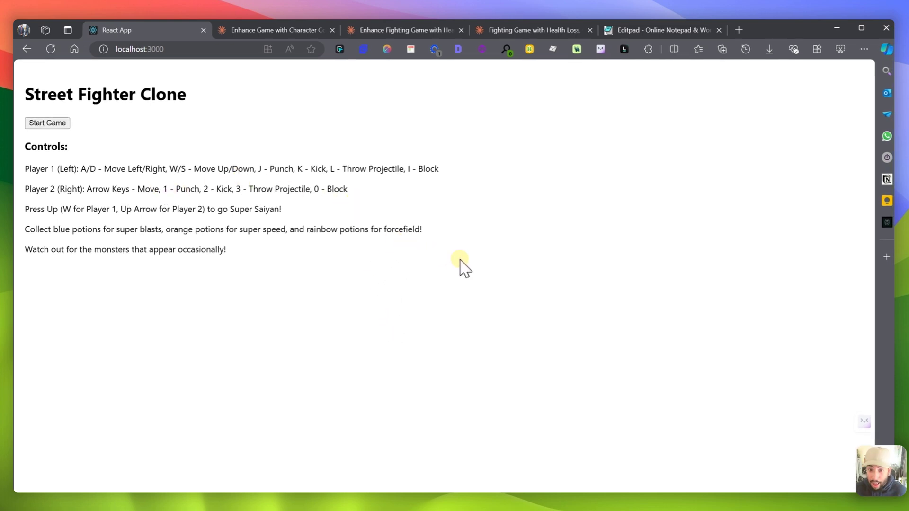
{"action": "mouse_move", "coordinate": [383, 311]}
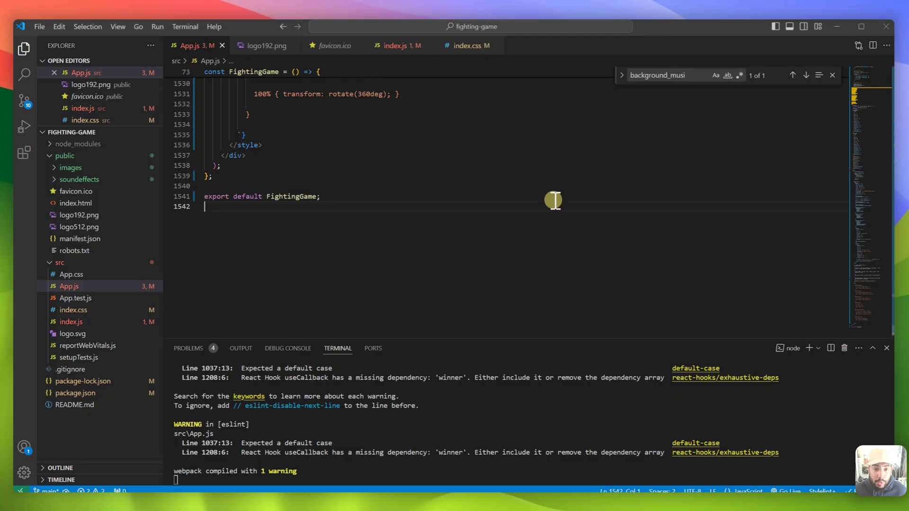
Scroll App.js around the Character component while searching for png matches.
{"action": "scroll", "scroll_direction": "up", "scroll_amount": 3}
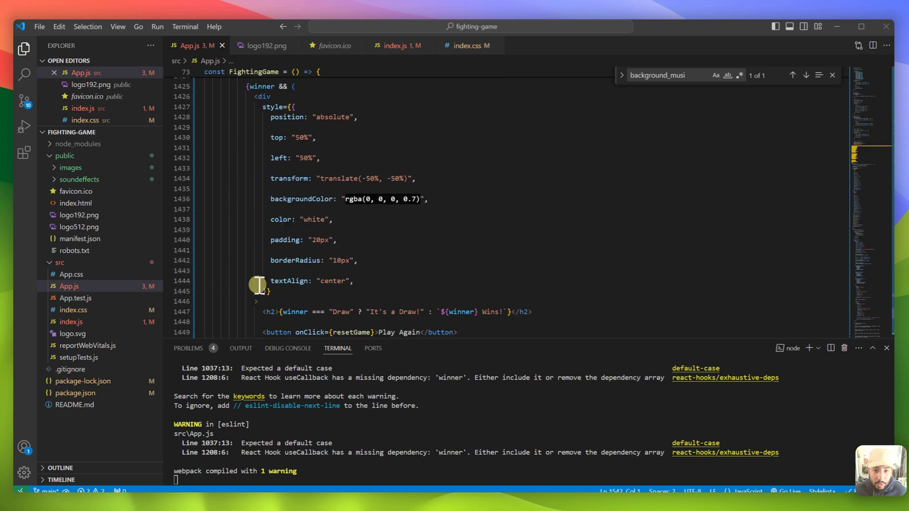
{"action": "scroll", "scroll_direction": "down", "scroll_amount": 3}
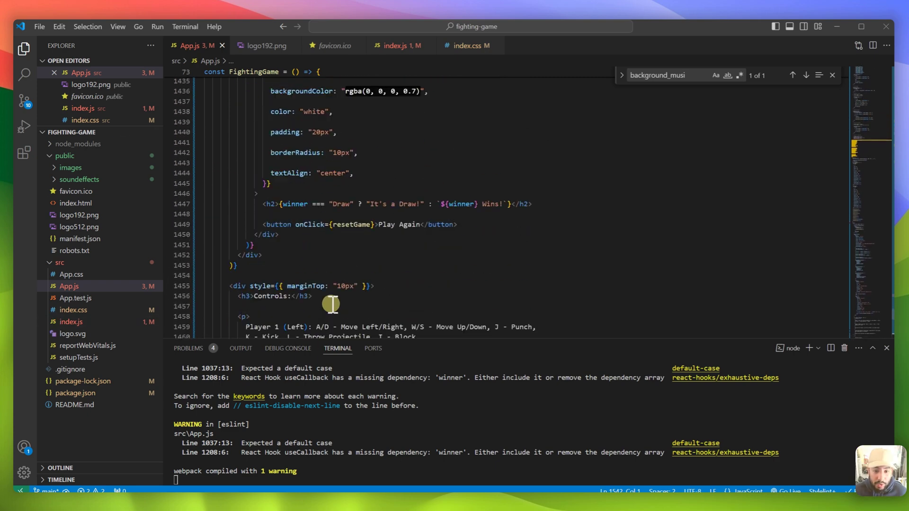
{"action": "scroll", "scroll_direction": "up", "scroll_amount": 3}
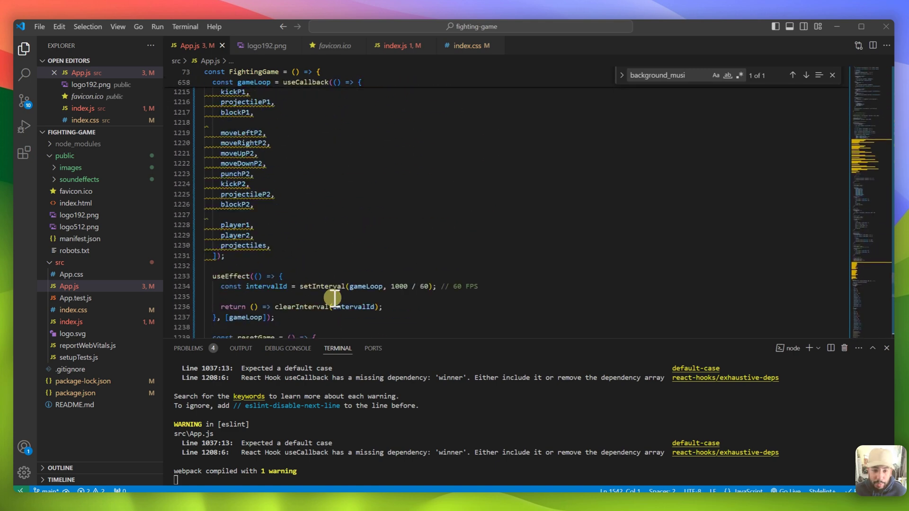
{"action": "scroll", "scroll_direction": "up", "scroll_amount": 3}
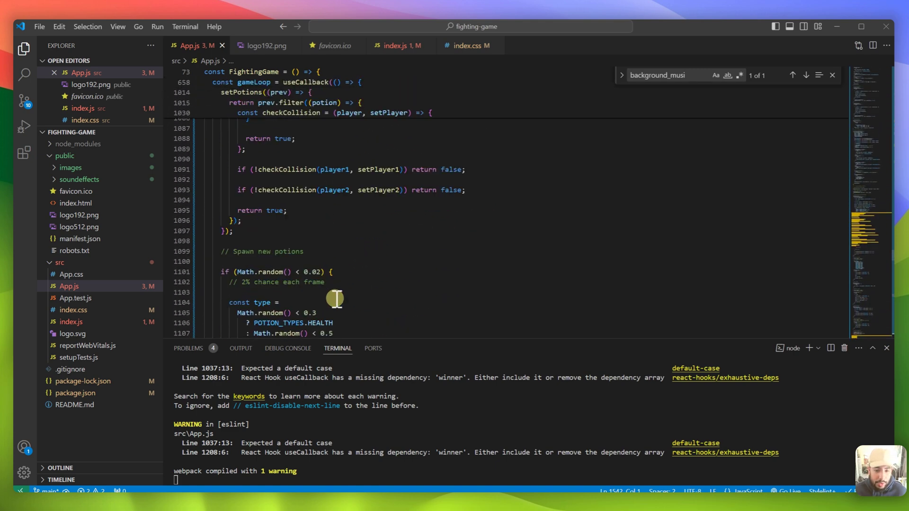
{"action": "scroll", "scroll_direction": "down", "scroll_amount": 3}
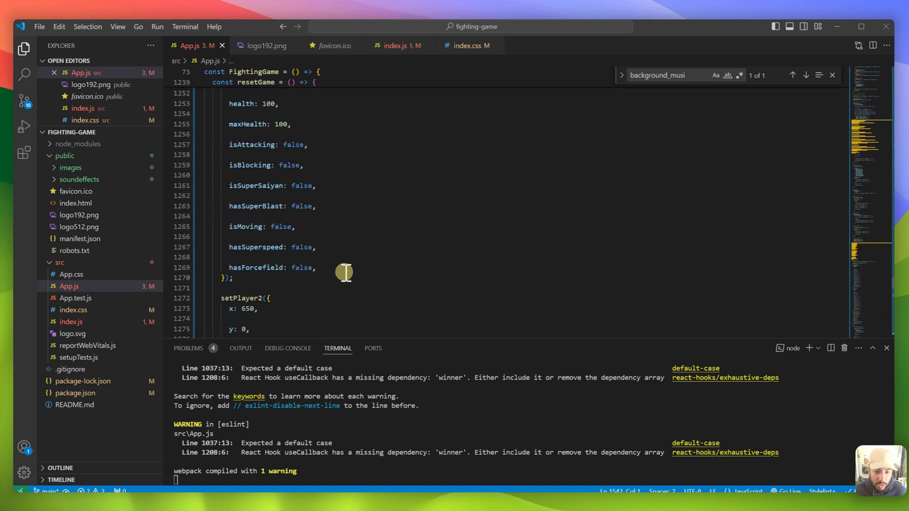
{"action": "scroll", "scroll_direction": "up", "scroll_amount": 3}
{"action": "type", "text": "png"}
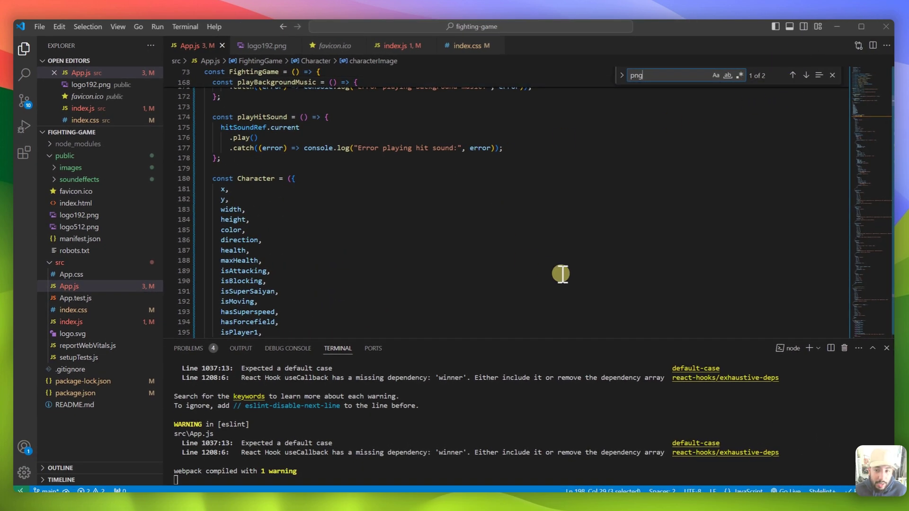
Scroll App.js up to the useState declarations for explosions, potions, projectiles, winner and clouds.
{"action": "scroll", "scroll_direction": "up", "scroll_amount": 3}
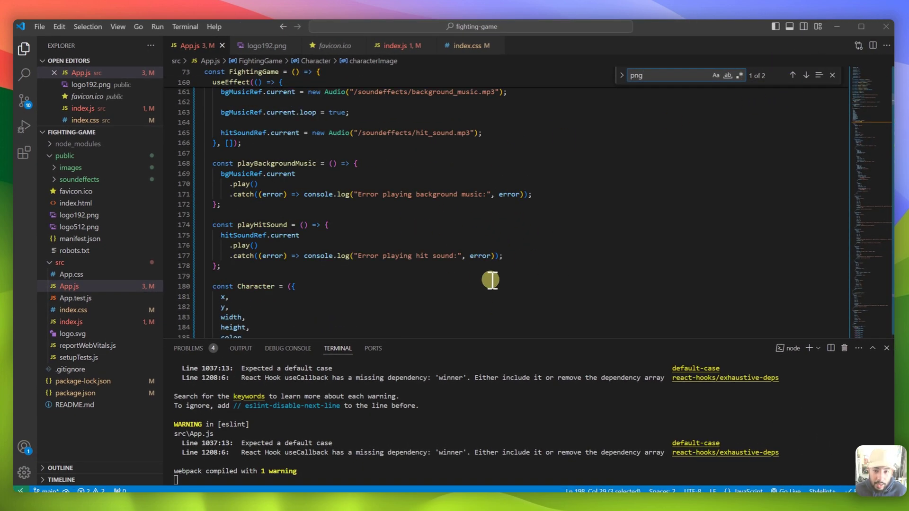
{"action": "scroll", "scroll_direction": "up", "scroll_amount": 3}
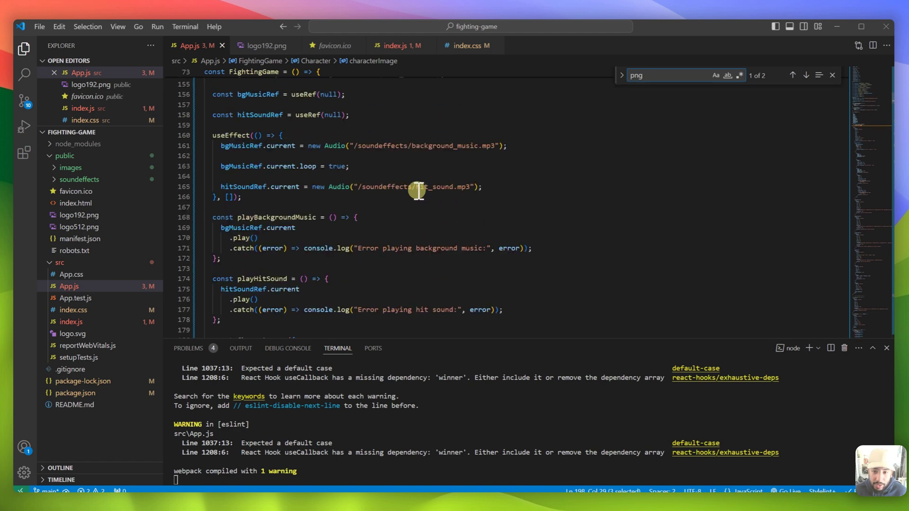
{"action": "scroll", "scroll_direction": "up", "scroll_amount": 3}
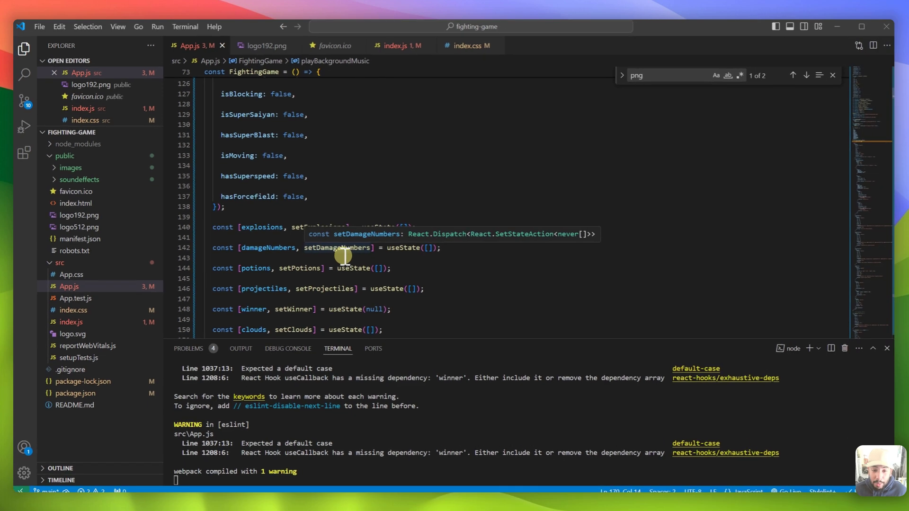
{"action": "mouse_move", "coordinate": [382, 278]}
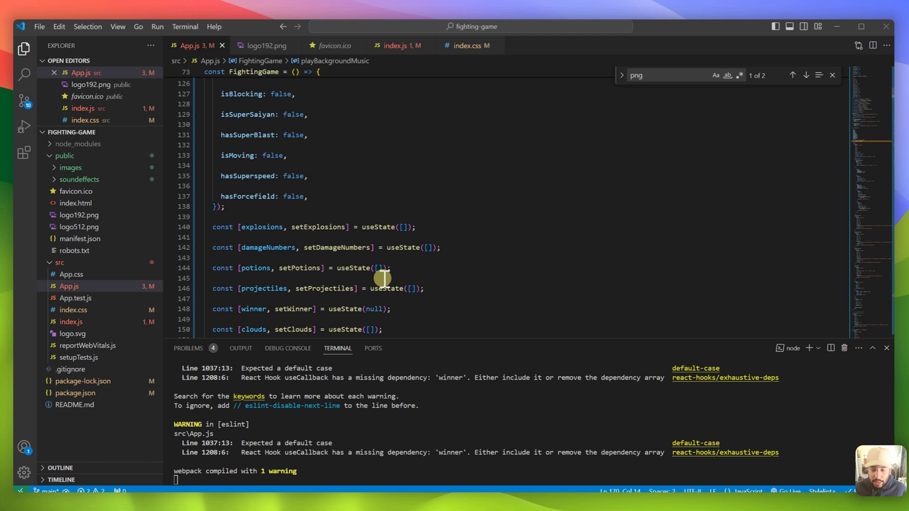
{"action": "mouse_move", "coordinate": [341, 318]}
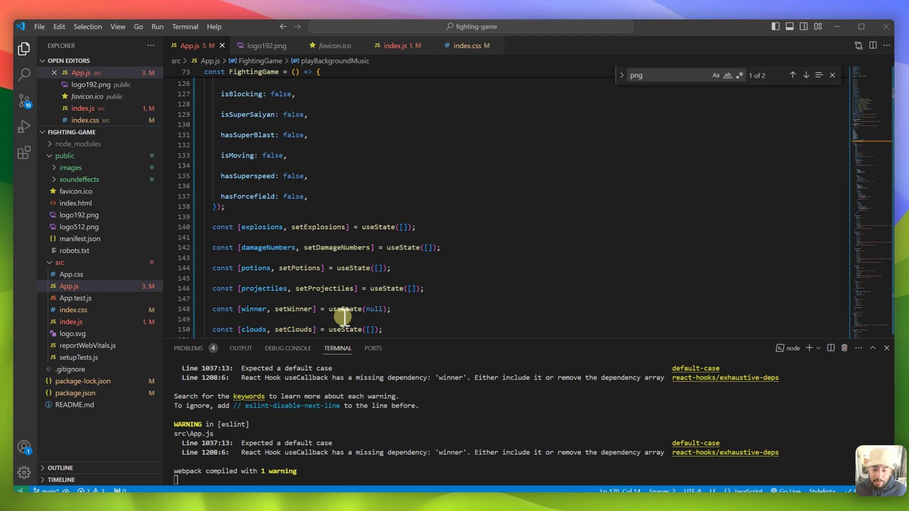
{"action": "mouse_move", "coordinate": [366, 261]}
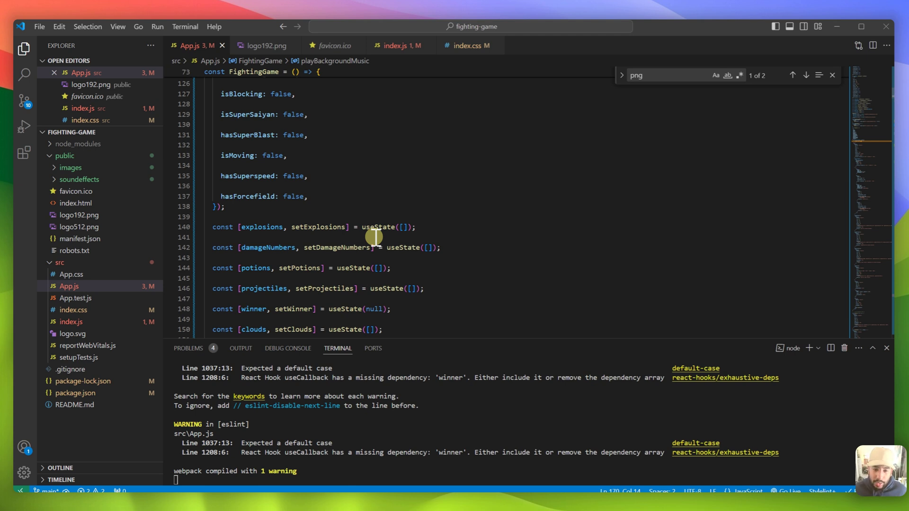
{"action": "mouse_move", "coordinate": [386, 212]}
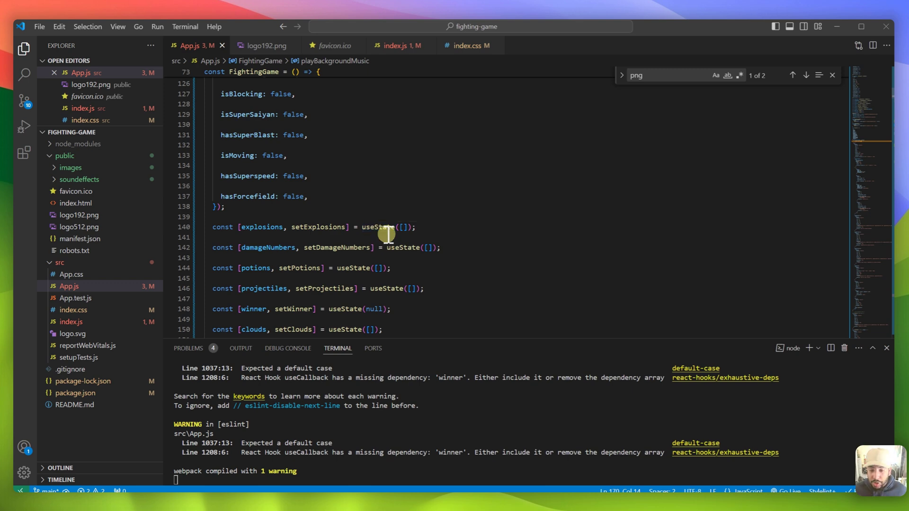
{"action": "mouse_move", "coordinate": [399, 247]}
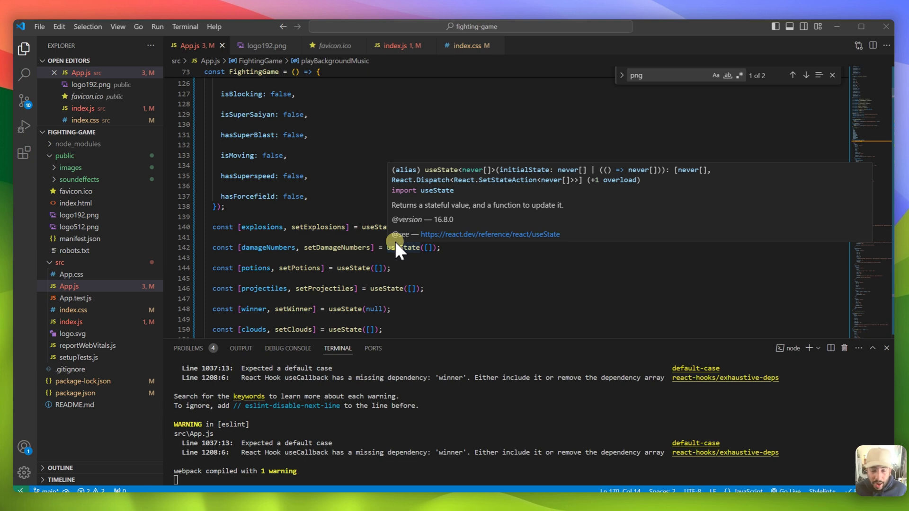
{"action": "mouse_move", "coordinate": [401, 247]}
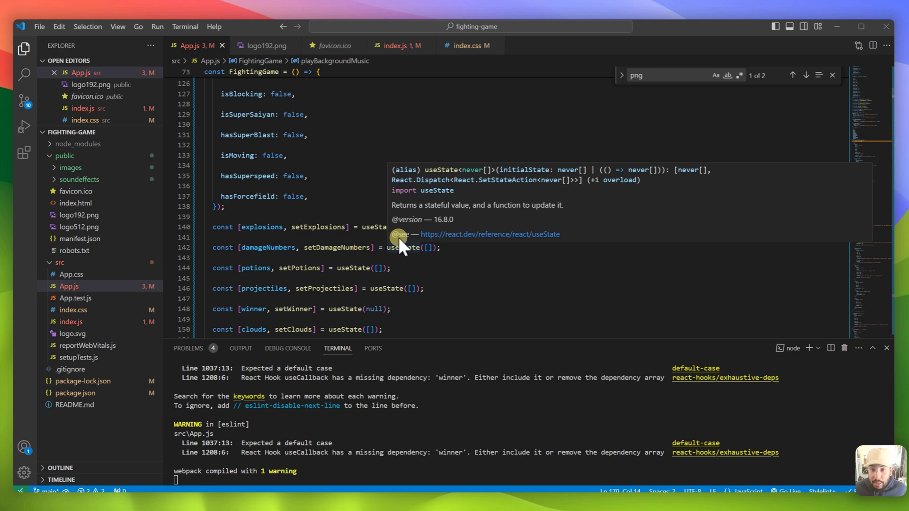
{"action": "mouse_move", "coordinate": [449, 174]}
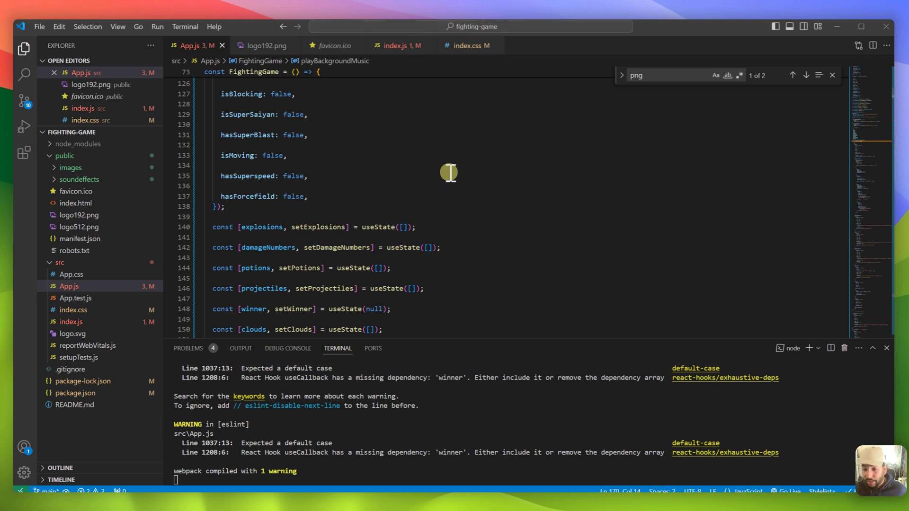
{"action": "mouse_move", "coordinate": [387, 433]}
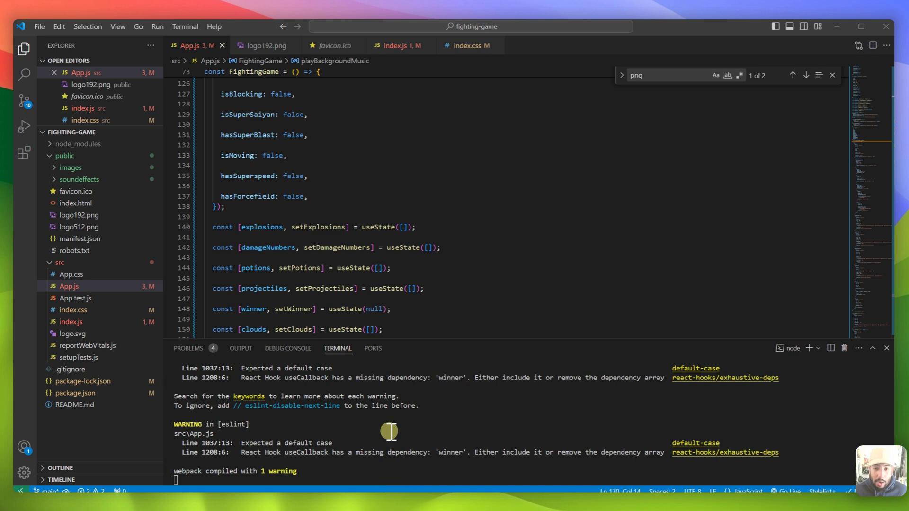
{"action": "mouse_move", "coordinate": [434, 262]}
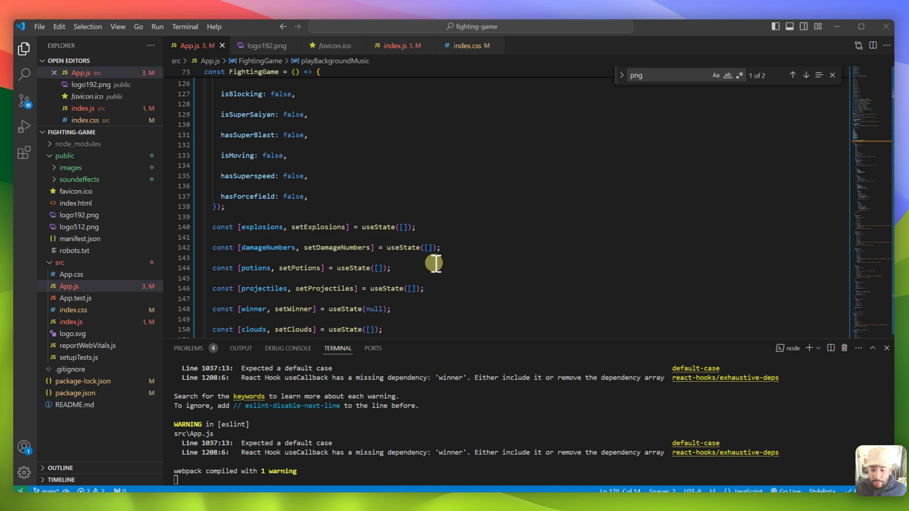
{"action": "mouse_move", "coordinate": [425, 378]}
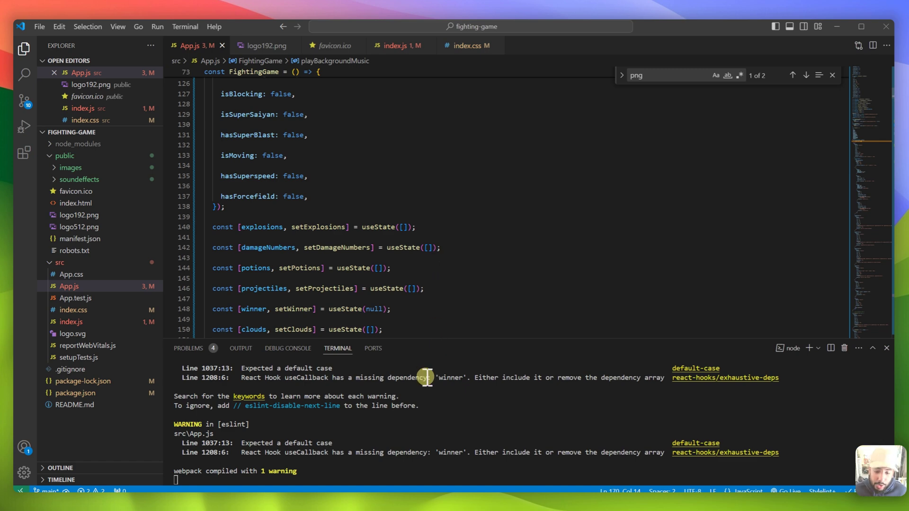